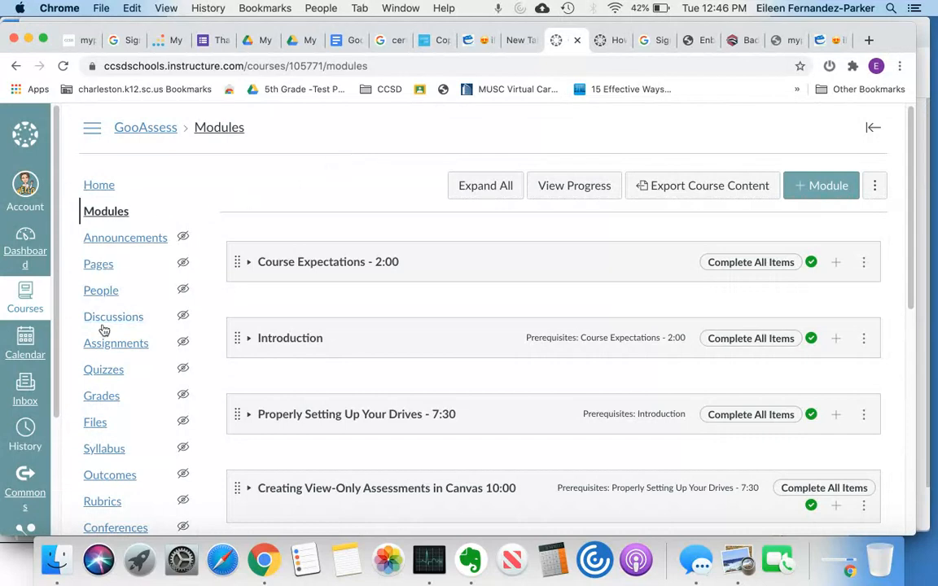
{"action": "mouse_move", "coordinate": [105, 368]}
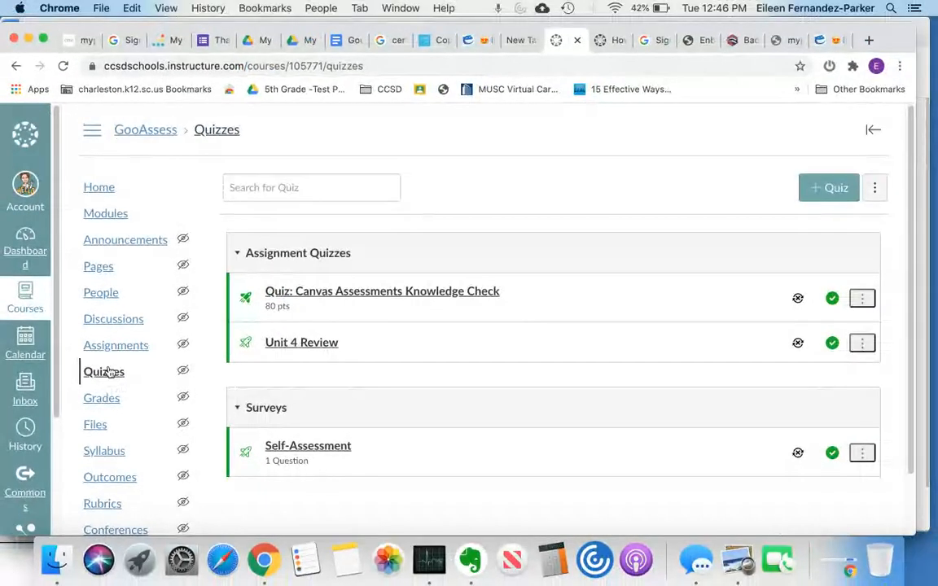
{"action": "mouse_move", "coordinate": [445, 463]}
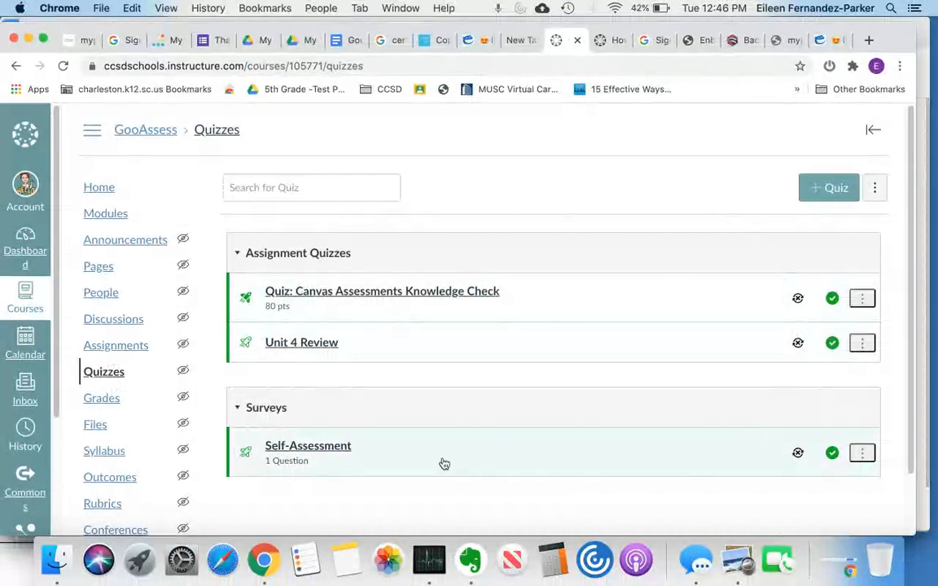
{"action": "mouse_move", "coordinate": [610, 374]}
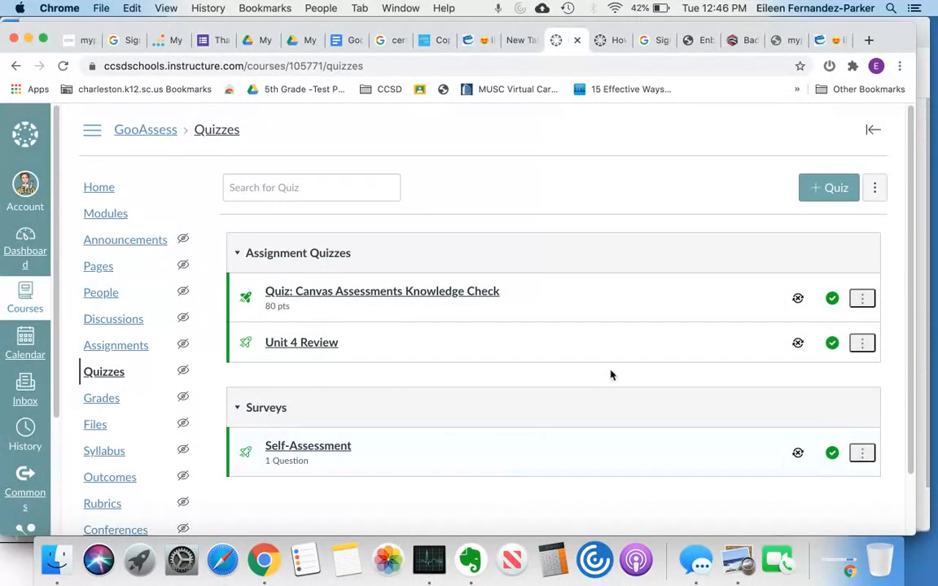
{"action": "mouse_move", "coordinate": [541, 285]}
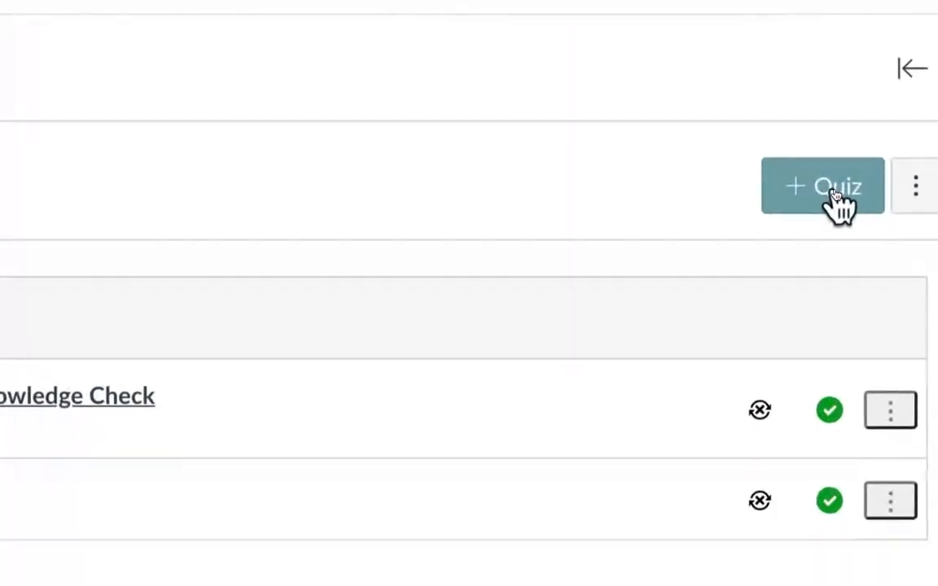
{"action": "mouse_move", "coordinate": [822, 185]}
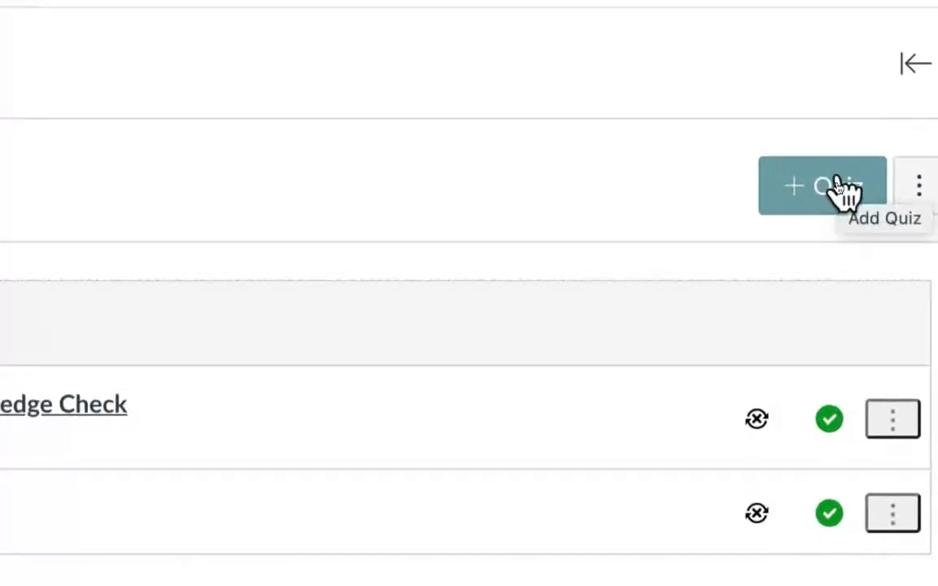
Start a new quiz and name it Practice Quiz, worth 10 points.
{"action": "left_click", "coordinate": [821, 185]}
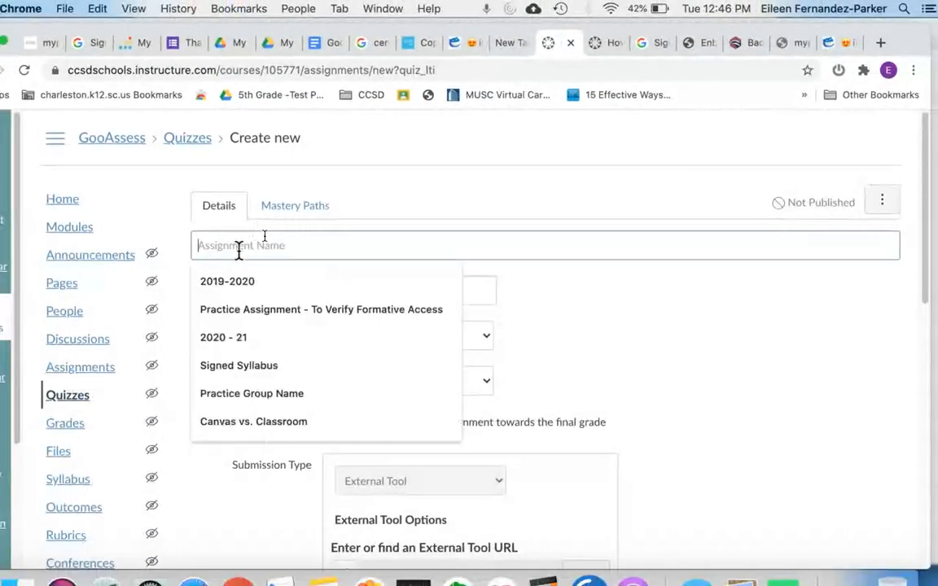
{"action": "type", "text": "Practice Quiz"}
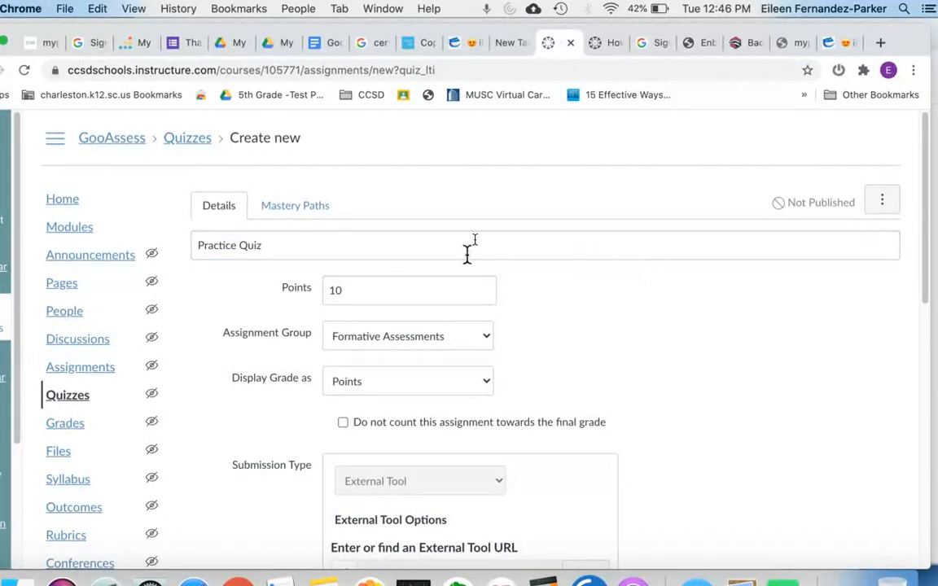
{"action": "mouse_move", "coordinate": [391, 374]}
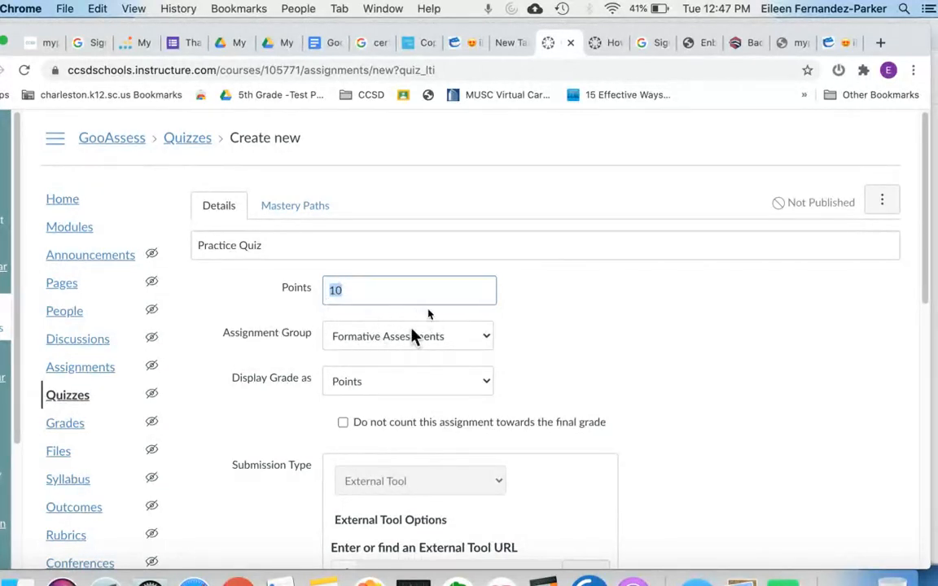
Create a new assignment group named Pre-Quiz and assign the quiz to it.
{"action": "left_click", "coordinate": [407, 335]}
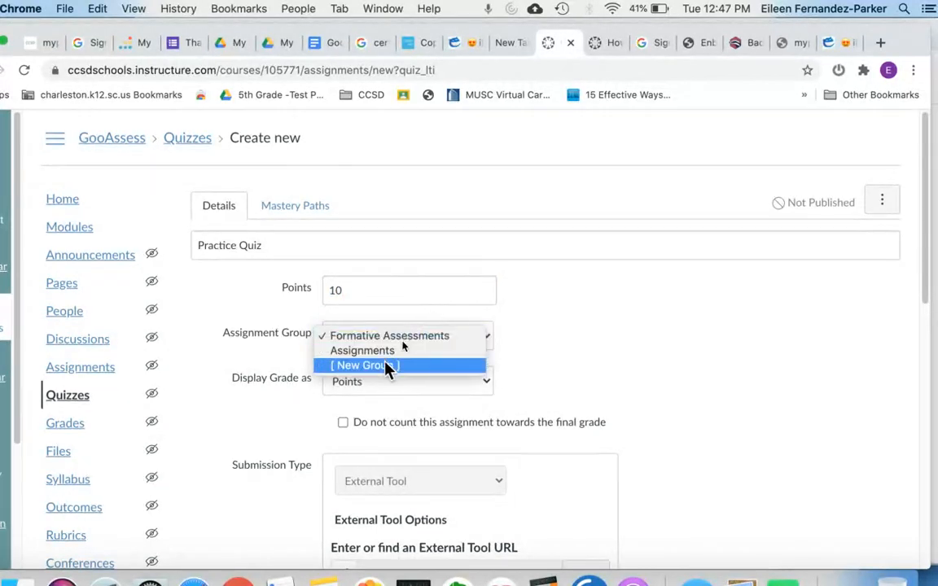
{"action": "mouse_move", "coordinate": [382, 375]}
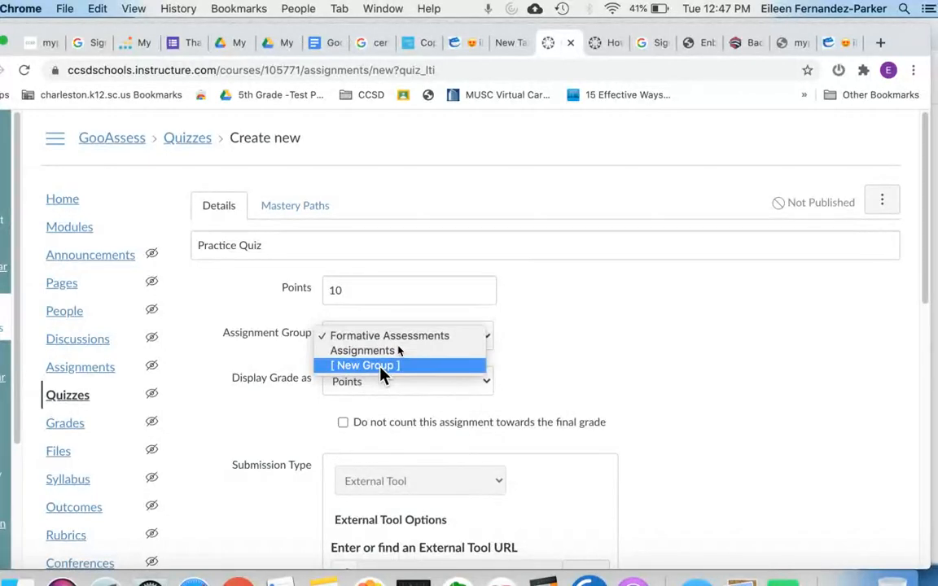
{"action": "left_click", "coordinate": [389, 336]}
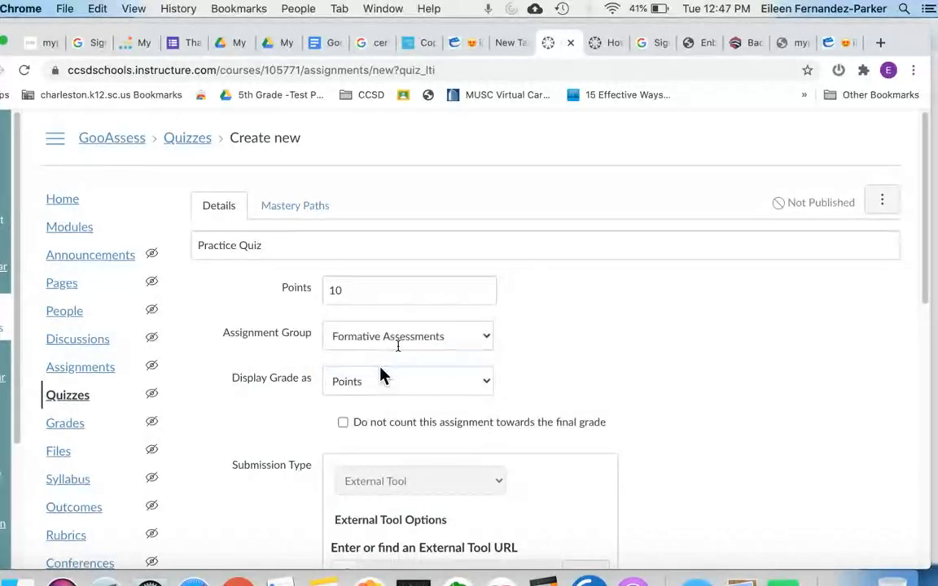
{"action": "type", "text": "P"}
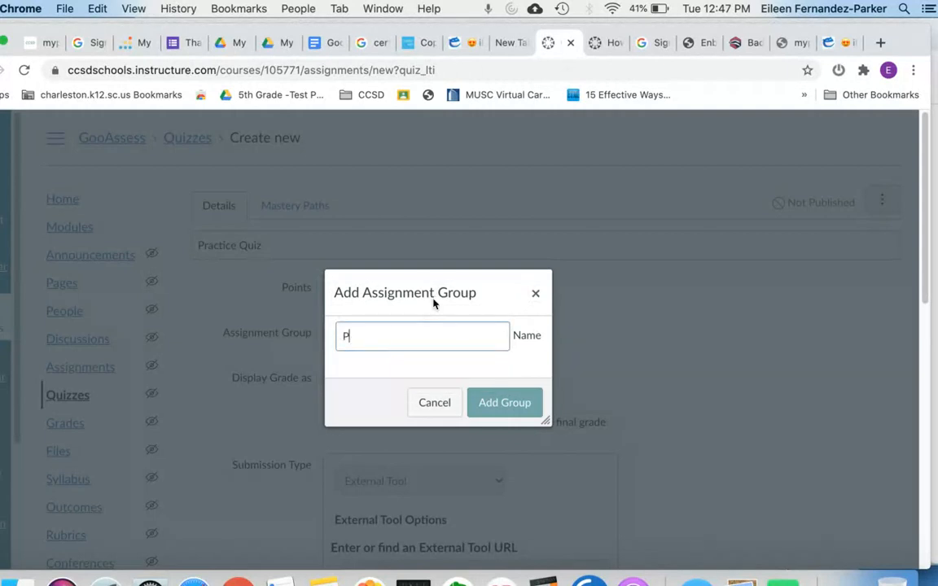
{"action": "type", "text": "re-Quiz"}
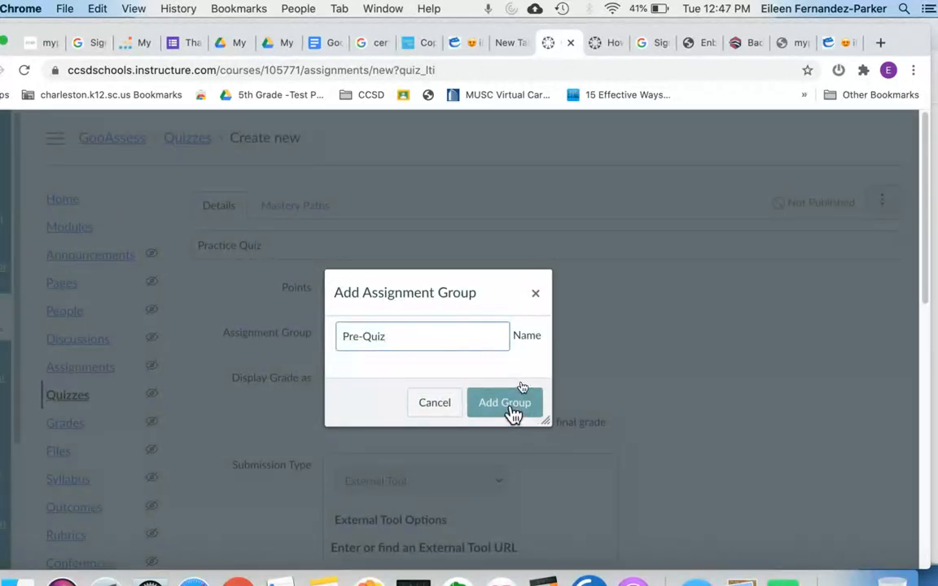
{"action": "left_click", "coordinate": [505, 402]}
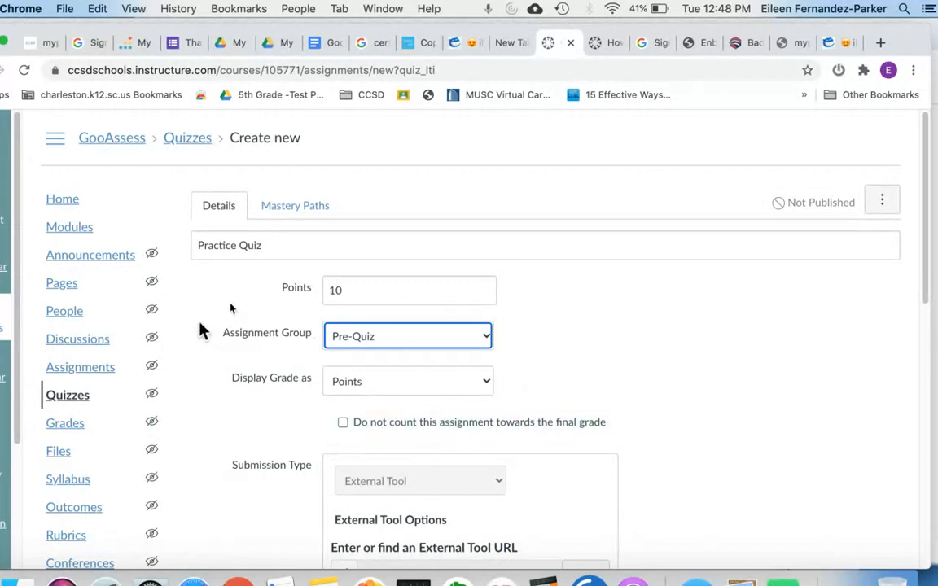
{"action": "mouse_move", "coordinate": [254, 342]}
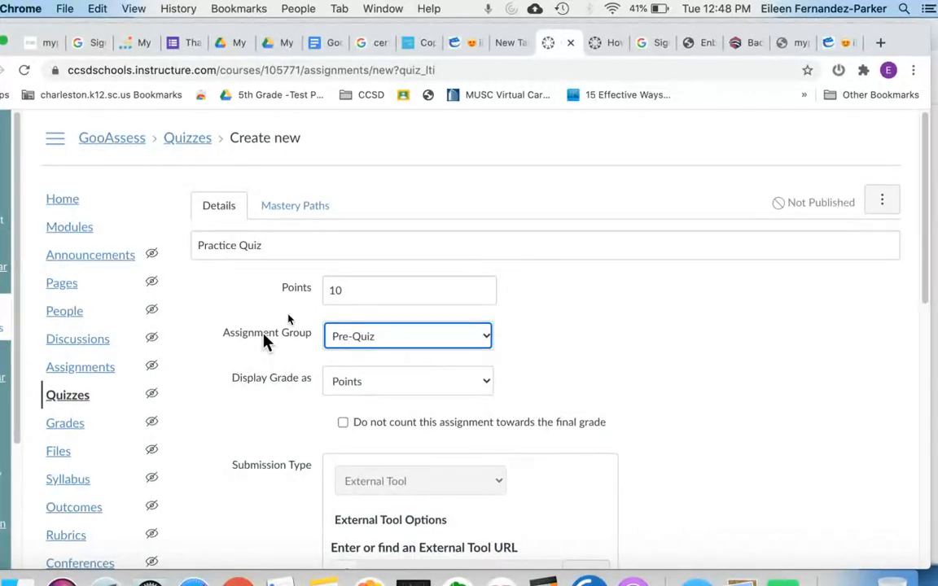
Display the grade as Complete/Incomplete and exclude the quiz from the final grade.
{"action": "scroll", "scroll_direction": "down", "scroll_amount": 3}
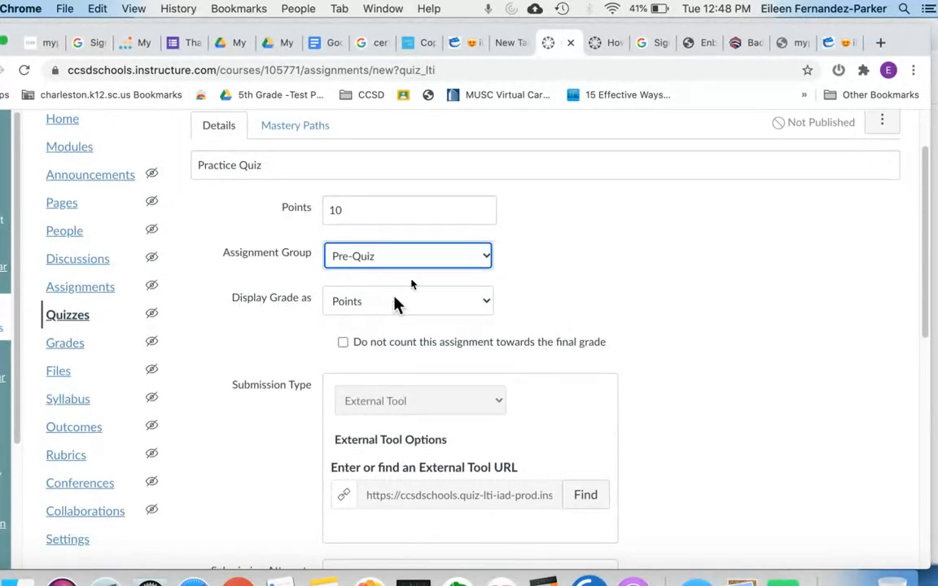
{"action": "left_click", "coordinate": [407, 300]}
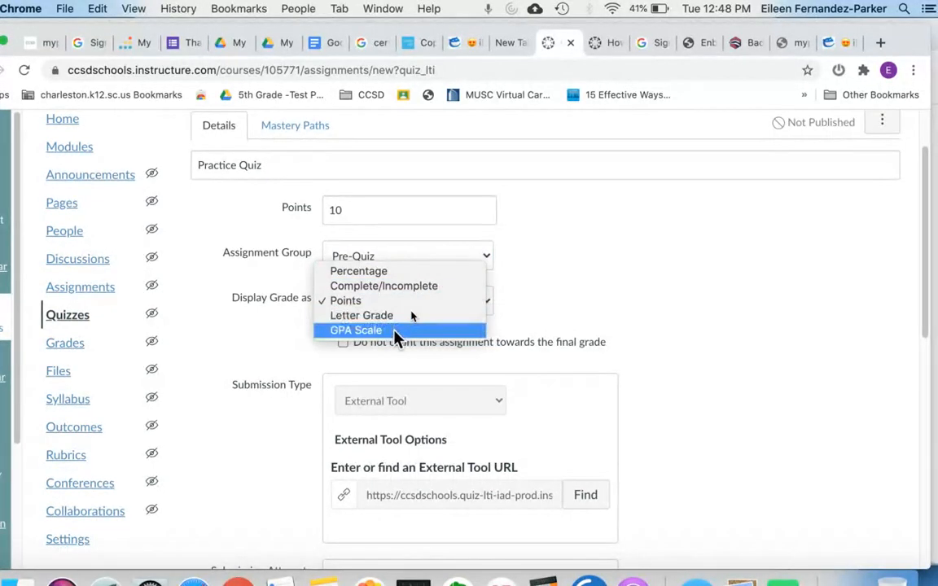
{"action": "mouse_move", "coordinate": [399, 286]}
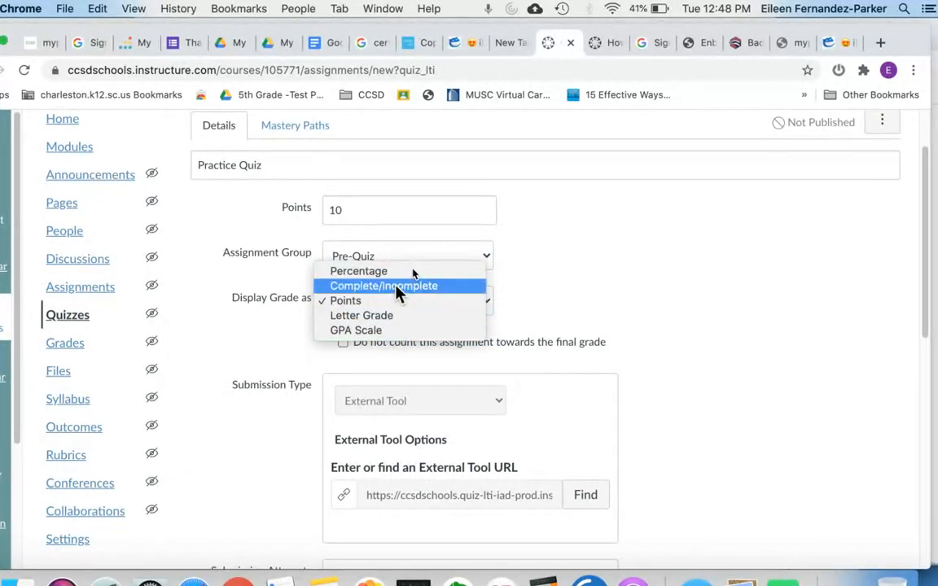
{"action": "mouse_move", "coordinate": [410, 295]}
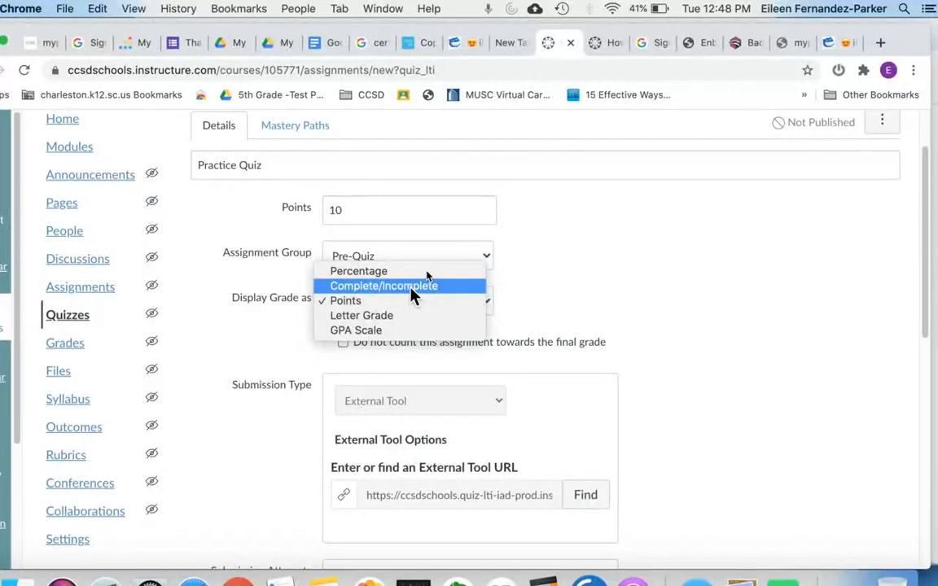
{"action": "mouse_move", "coordinate": [399, 270]}
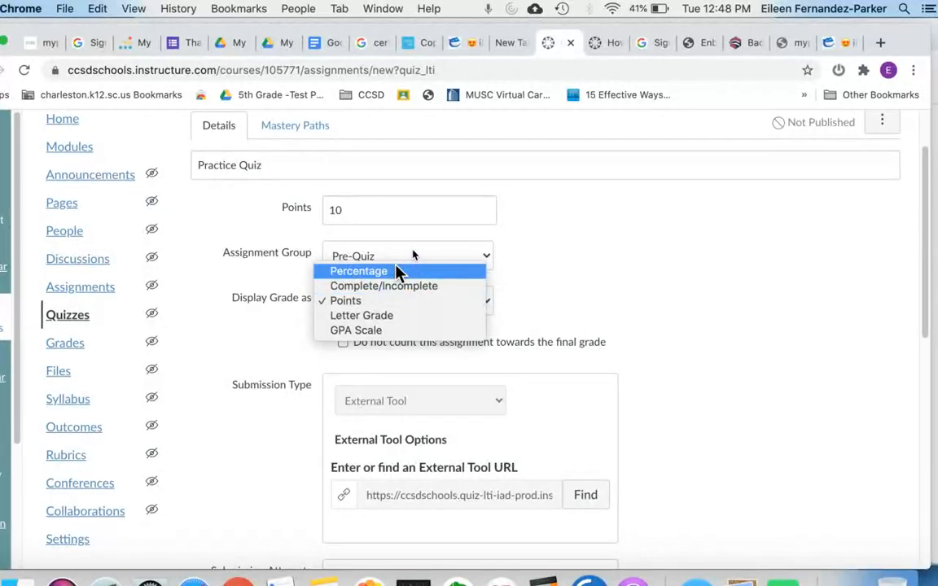
{"action": "mouse_move", "coordinate": [391, 300]}
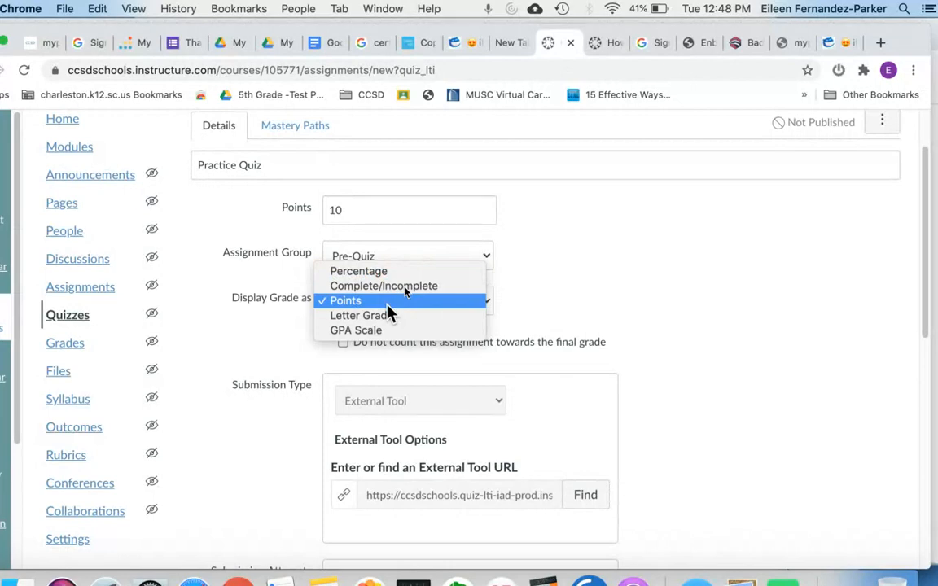
{"action": "left_click", "coordinate": [384, 287]}
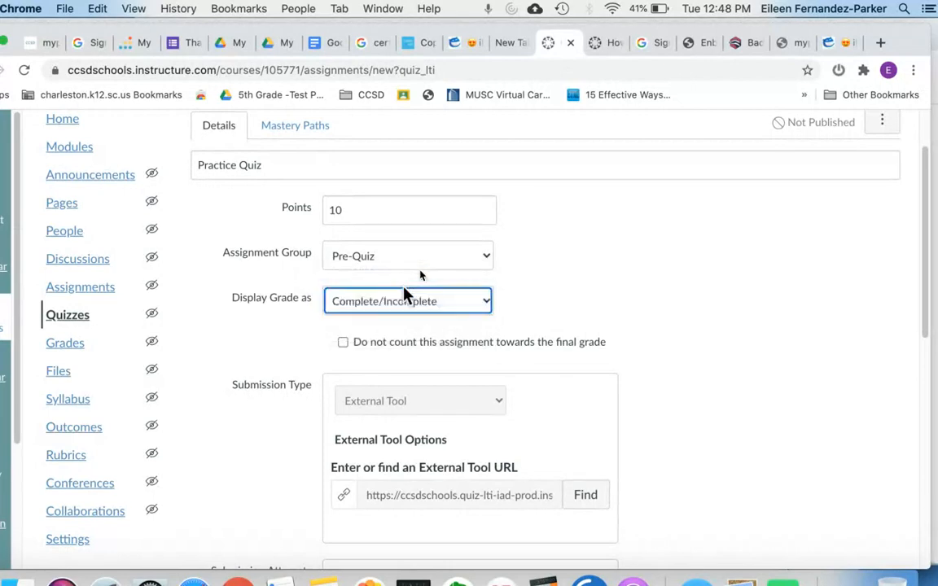
{"action": "scroll", "scroll_direction": "down", "scroll_amount": 3}
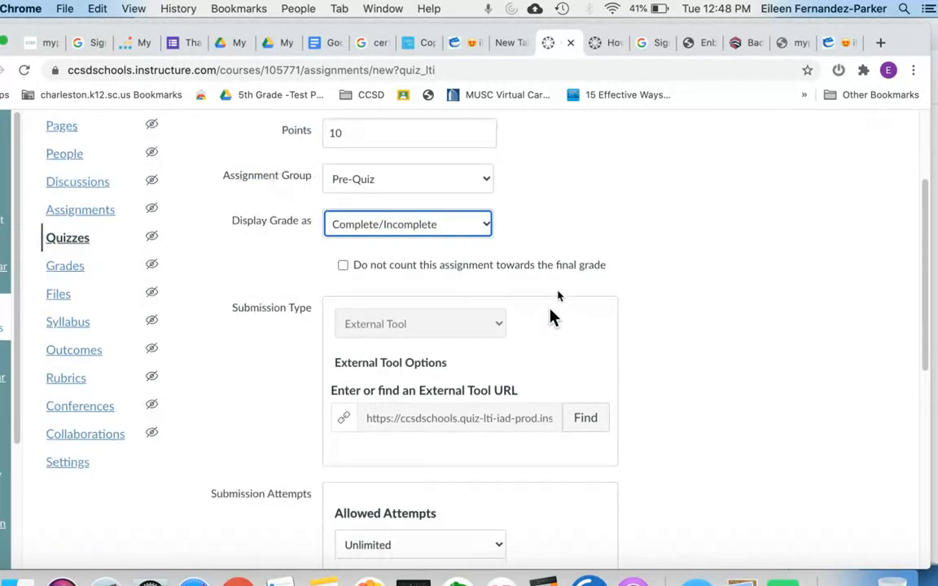
{"action": "scroll", "scroll_direction": "down", "scroll_amount": 3}
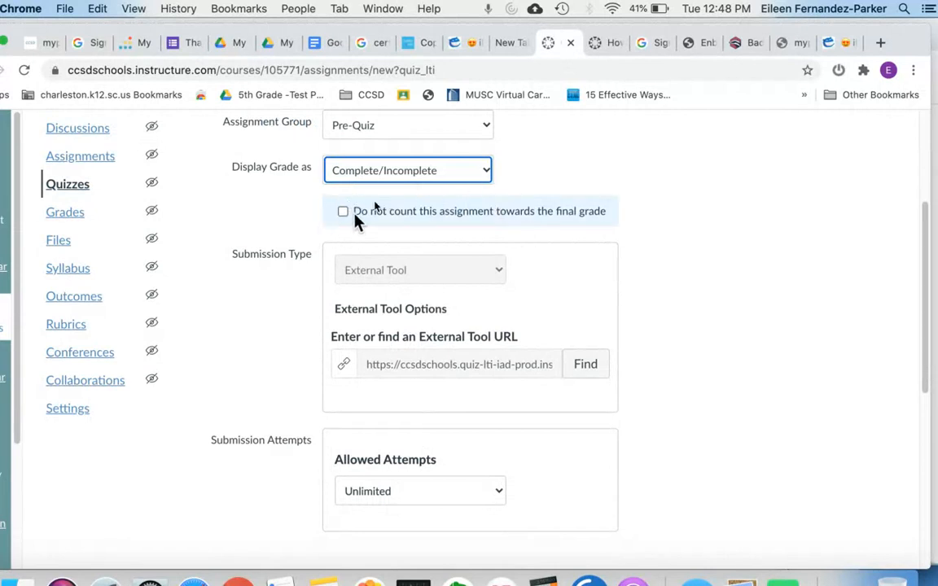
{"action": "left_click", "coordinate": [342, 212]}
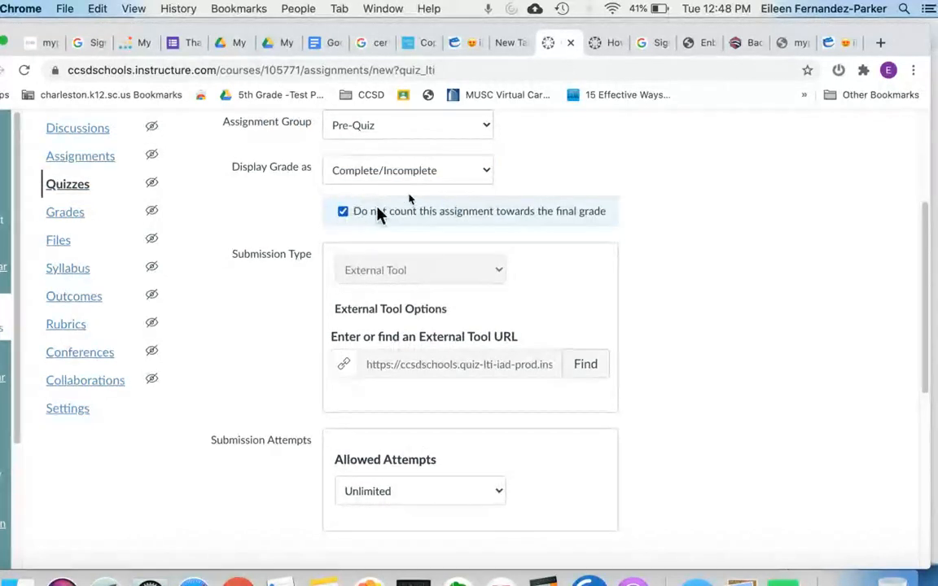
{"action": "mouse_move", "coordinate": [616, 211]}
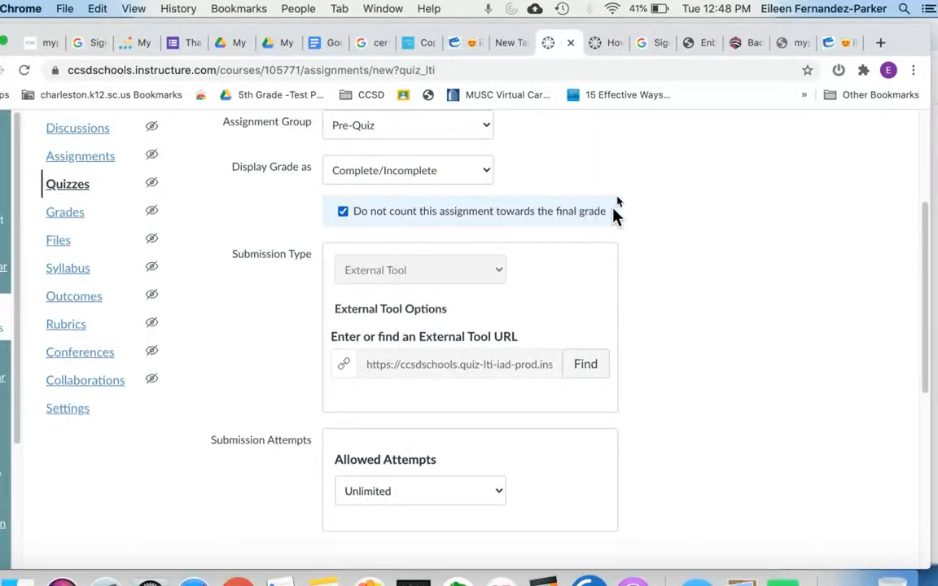
{"action": "mouse_move", "coordinate": [604, 229]}
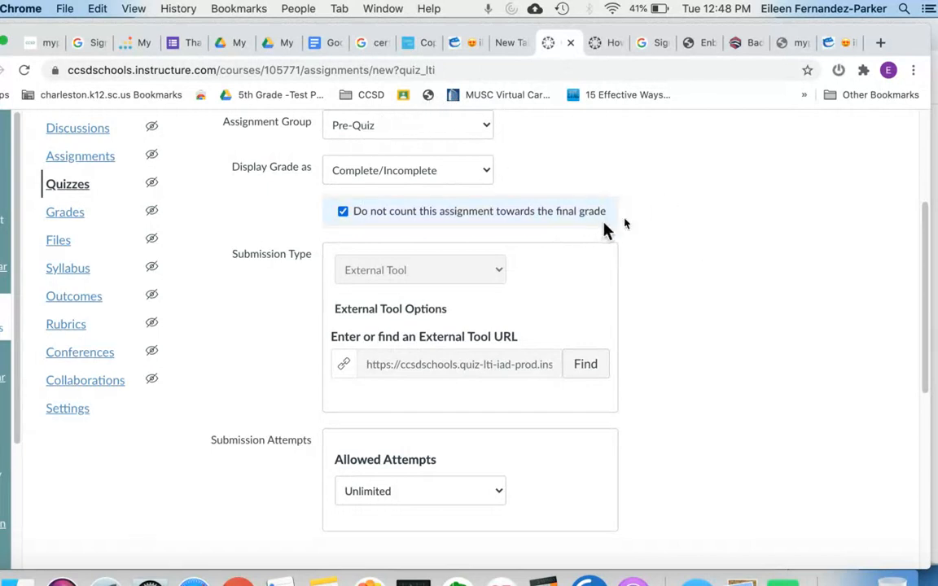
{"action": "scroll", "scroll_direction": "down", "scroll_amount": 3}
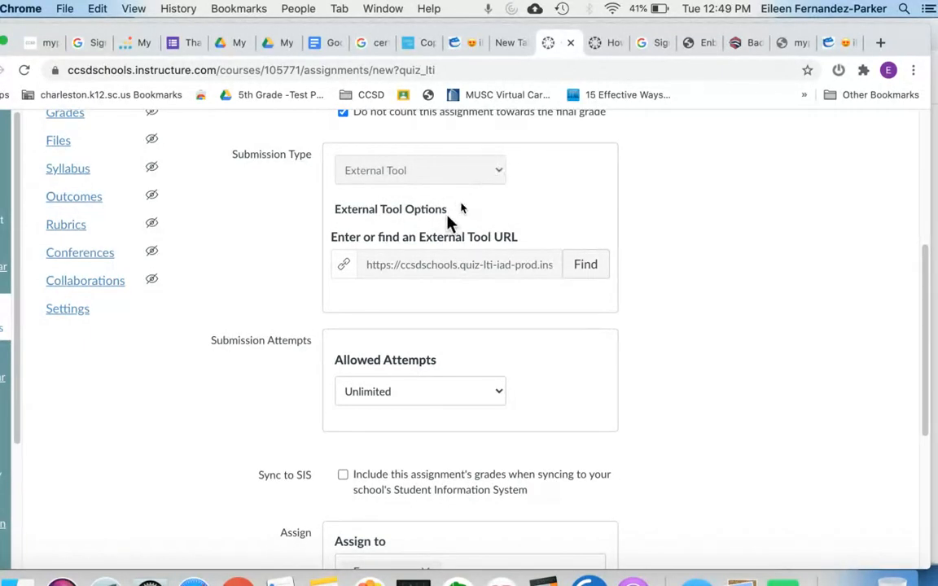
Limit allowed attempts to 1, then save and publish the quiz.
{"action": "scroll", "scroll_direction": "down", "scroll_amount": 3}
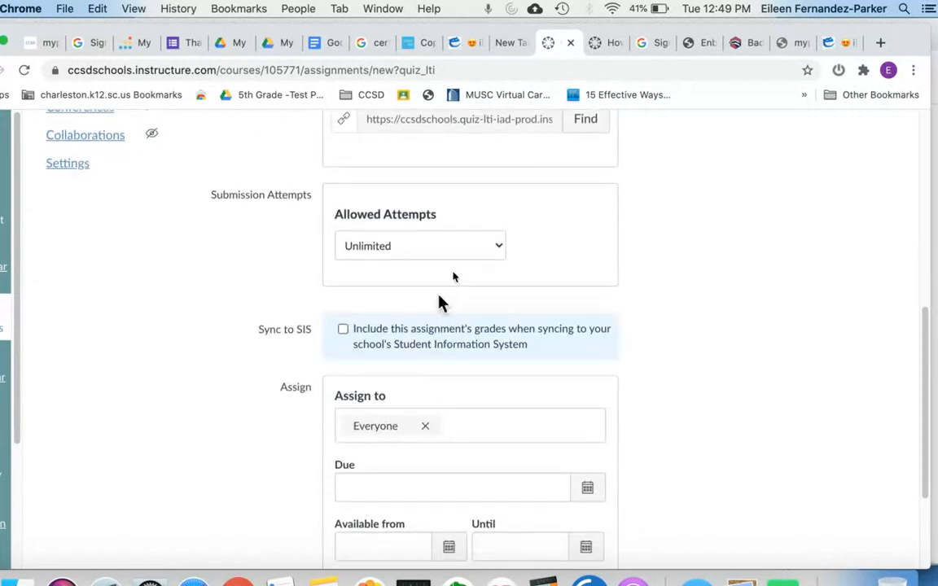
{"action": "left_click", "coordinate": [420, 244]}
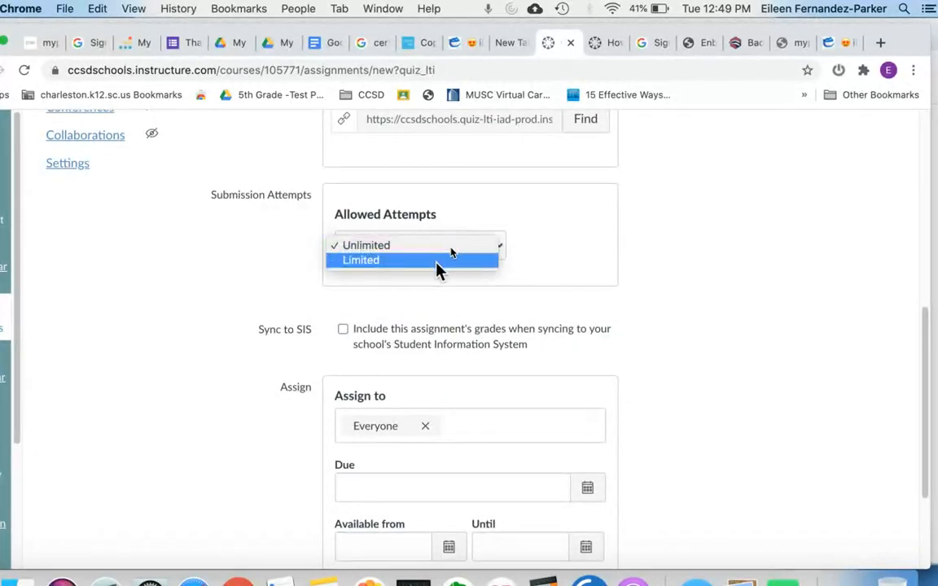
{"action": "left_click", "coordinate": [361, 260]}
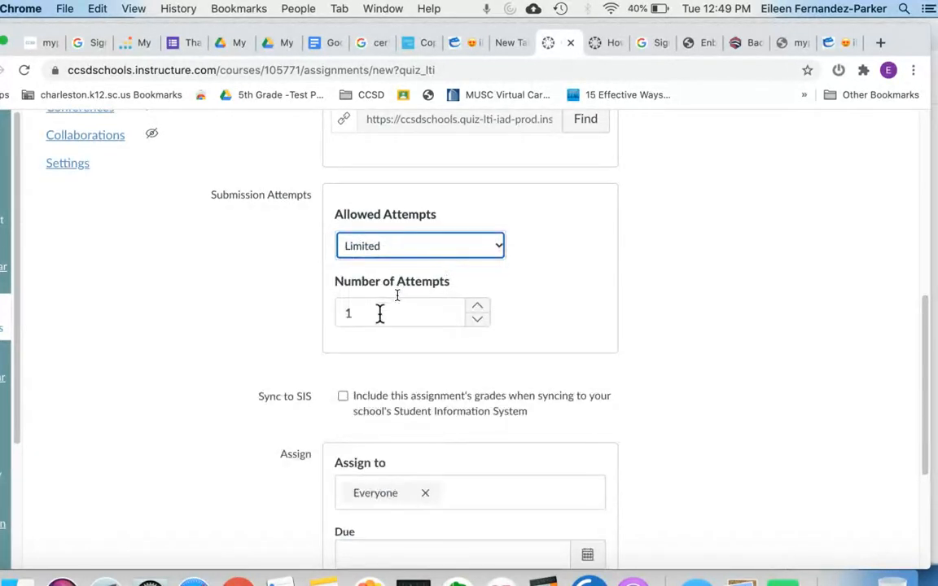
{"action": "left_click", "coordinate": [476, 306]}
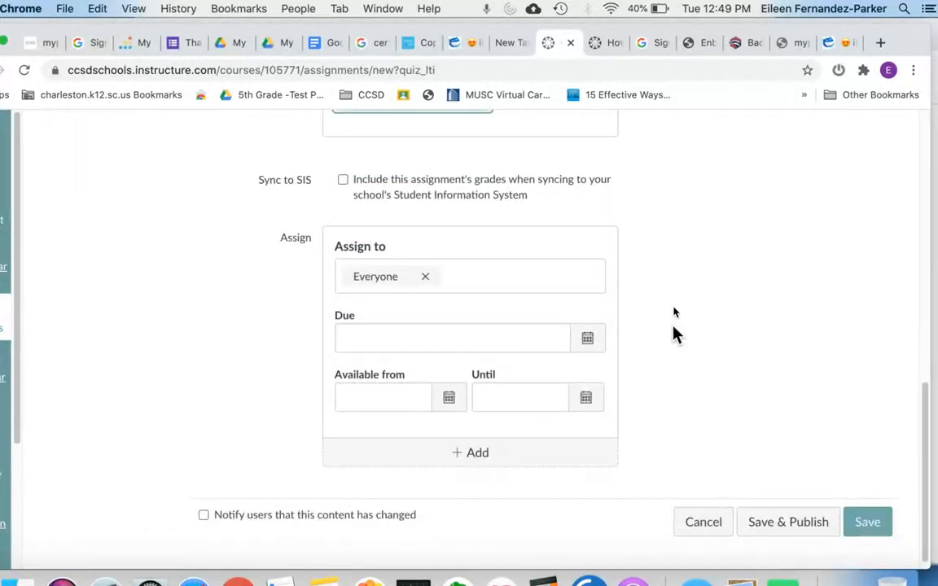
{"action": "mouse_move", "coordinate": [788, 521]}
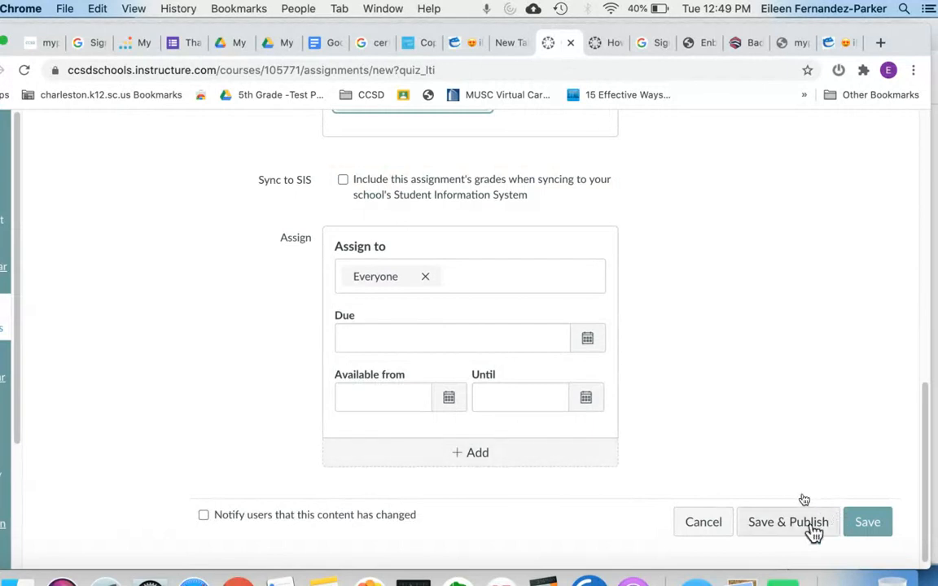
{"action": "left_click", "coordinate": [787, 520]}
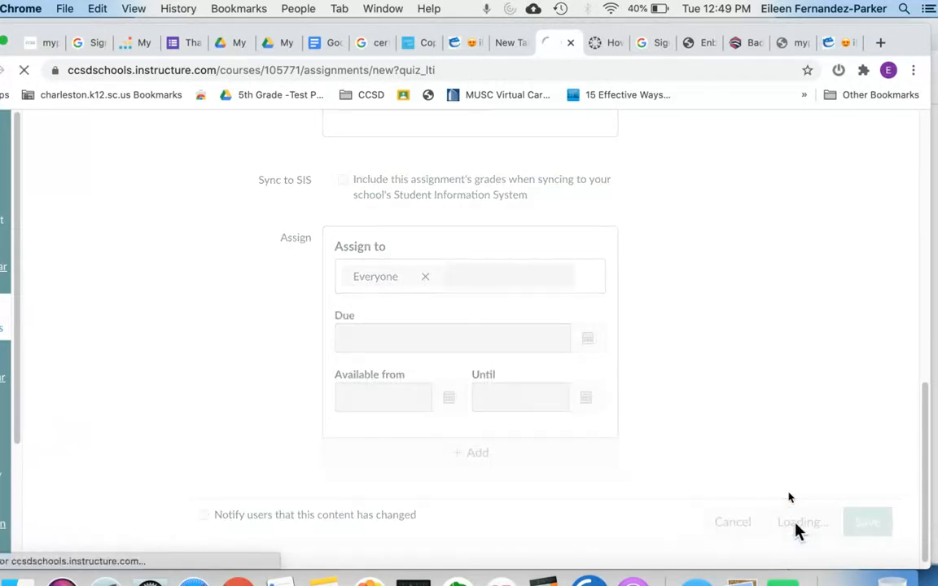
Wait for the Practice Quiz build page to load after saving.
{"action": "left_click", "coordinate": [866, 521]}
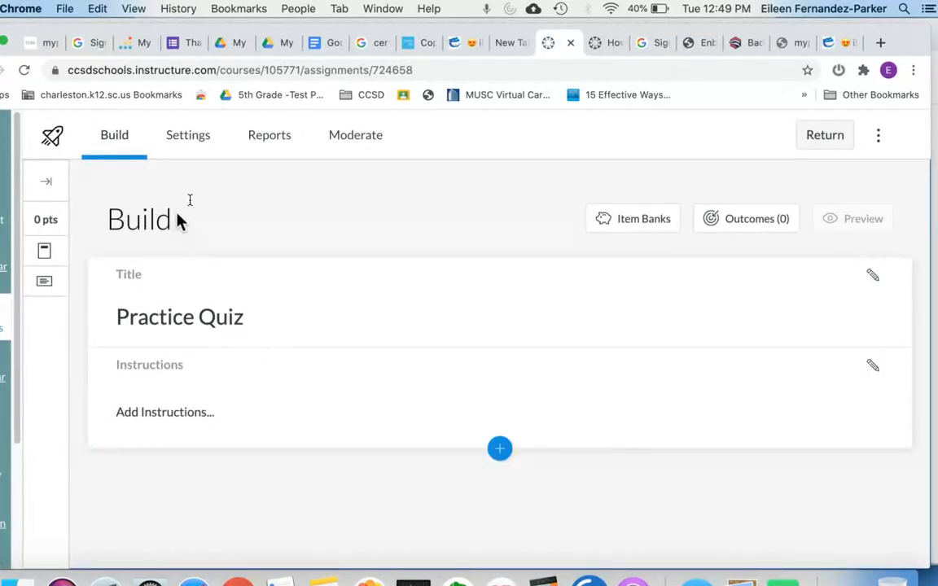
{"action": "mouse_move", "coordinate": [195, 227]}
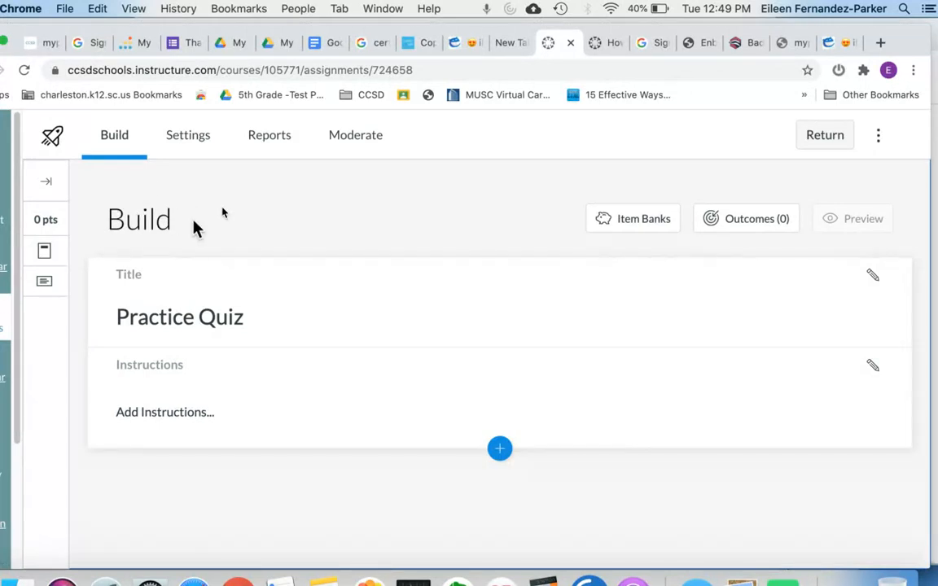
{"action": "mouse_move", "coordinate": [189, 135]}
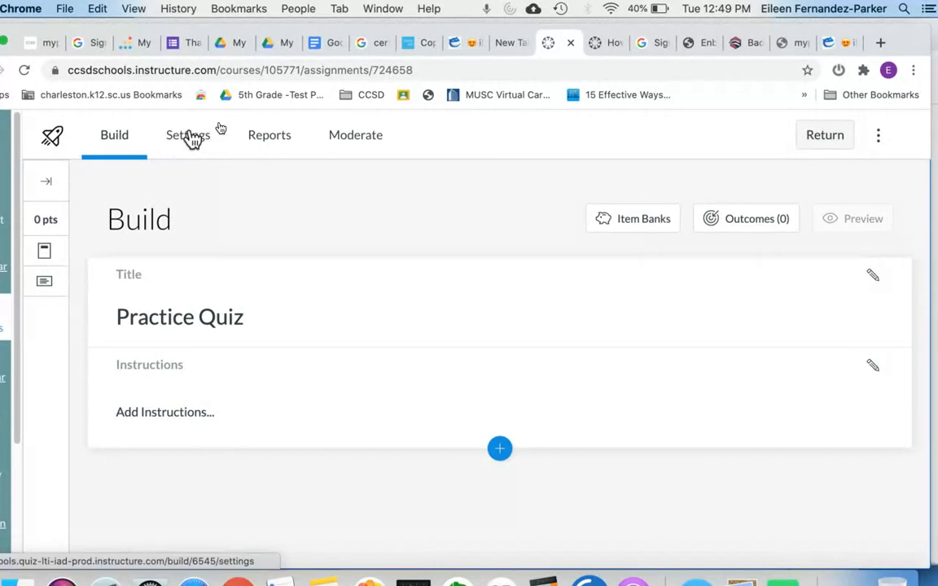
Browse the quiz's Settings, Reports and Moderate pages, ending on the Moderate roster.
{"action": "left_click", "coordinate": [187, 133]}
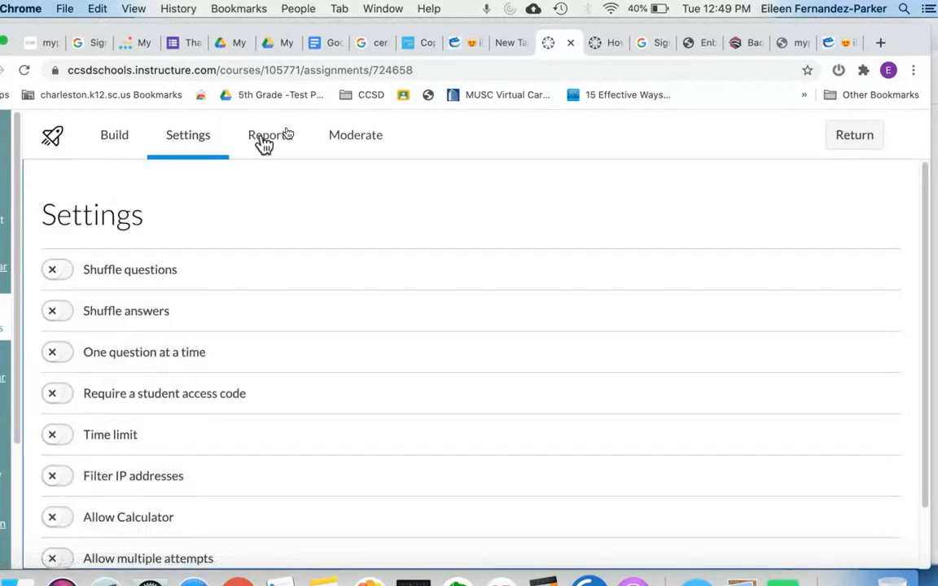
{"action": "left_click", "coordinate": [271, 134]}
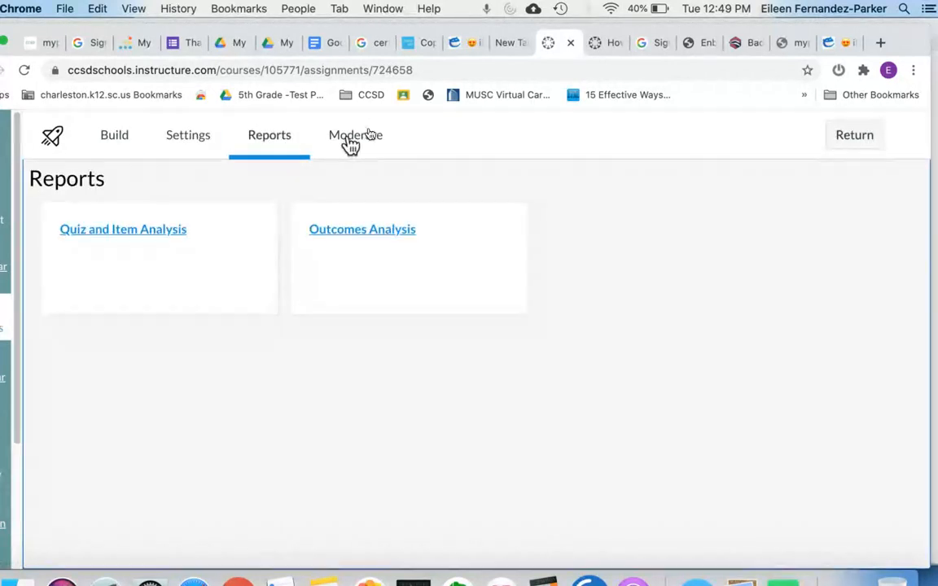
{"action": "left_click", "coordinate": [354, 133]}
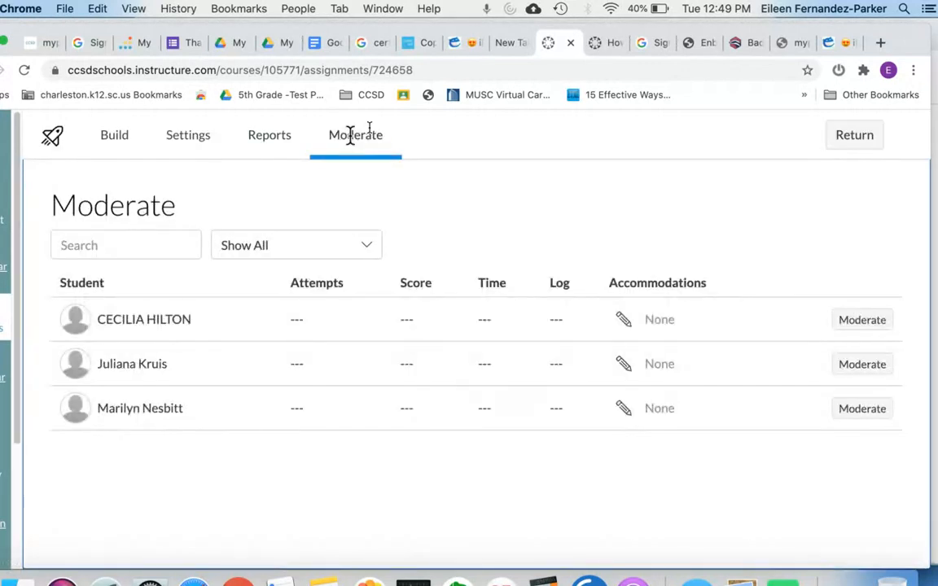
{"action": "left_click", "coordinate": [114, 134]}
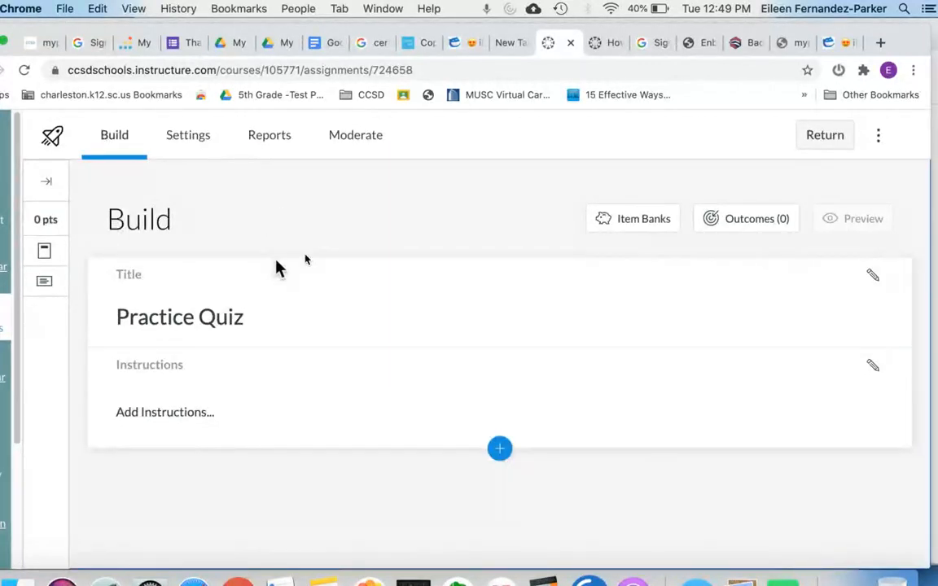
{"action": "mouse_move", "coordinate": [318, 220]}
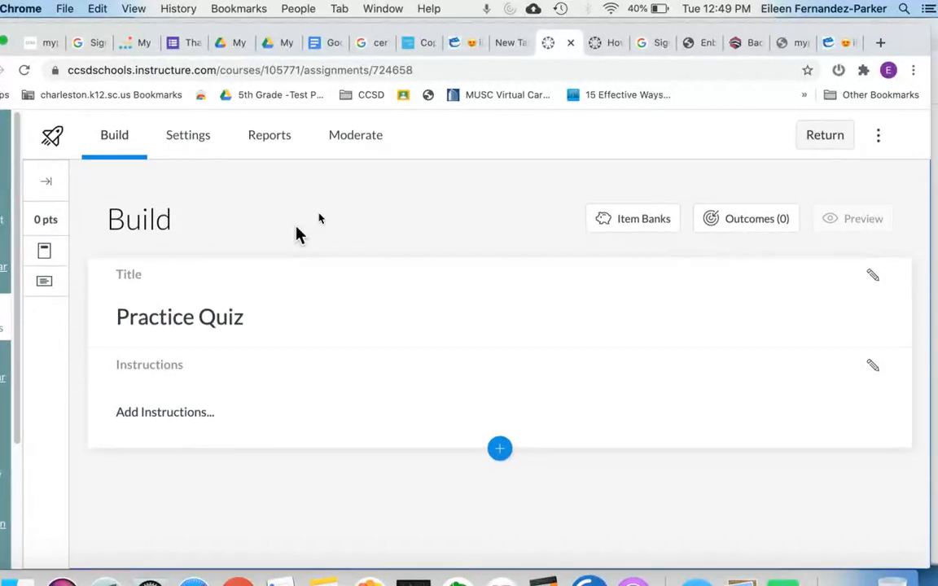
{"action": "left_click", "coordinate": [355, 133]}
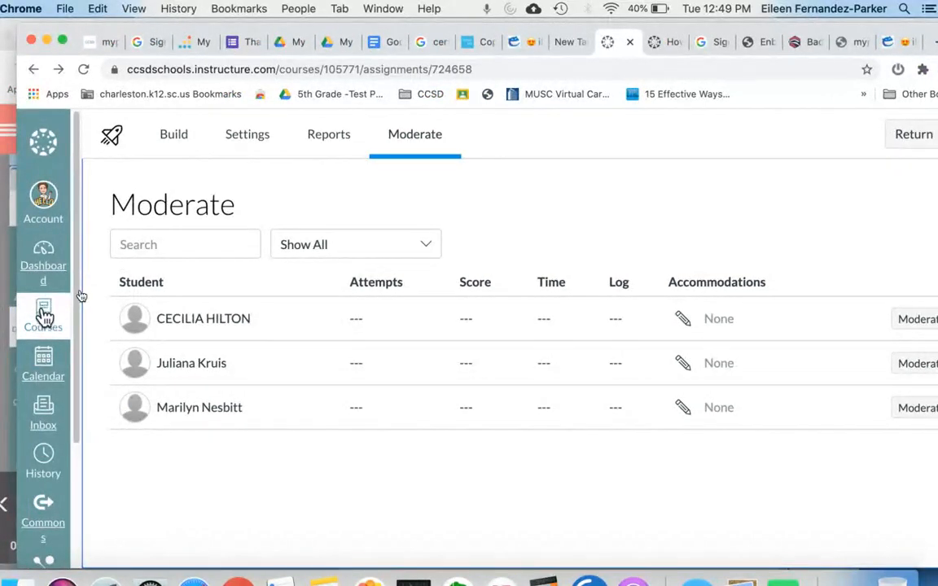
Go to the Google Assessments in Canvas course and expand the Using Canvas Quiz Maker module.
{"action": "left_click", "coordinate": [42, 316]}
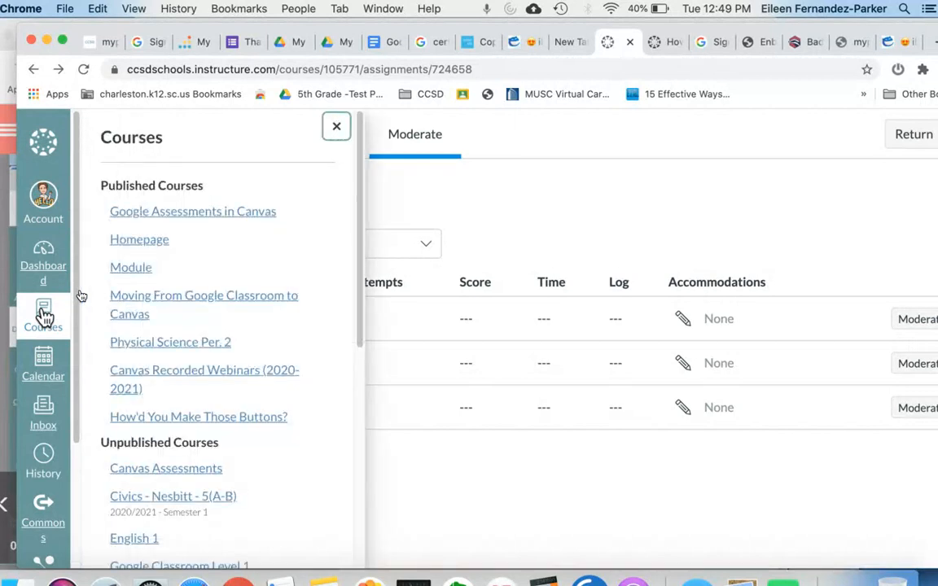
{"action": "mouse_move", "coordinate": [166, 215]}
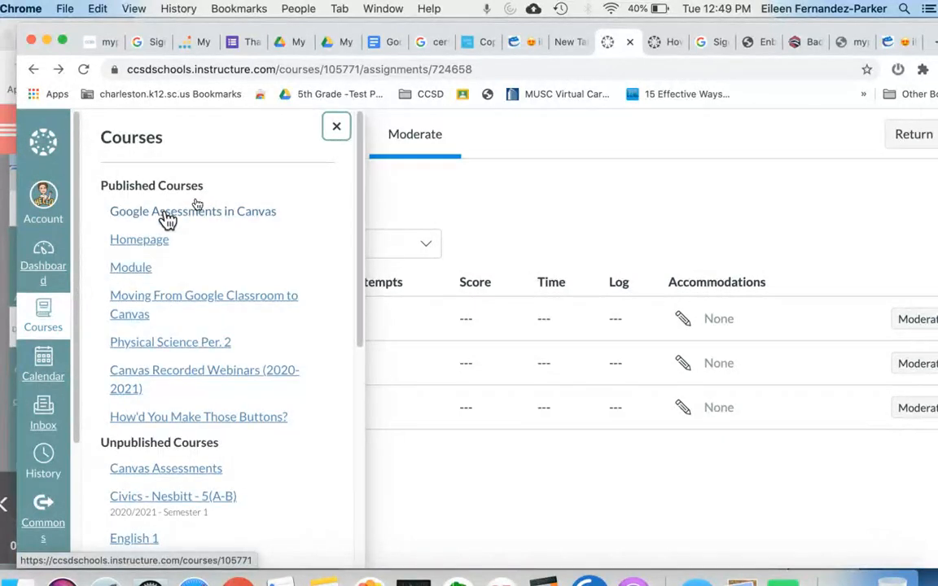
{"action": "left_click", "coordinate": [192, 212]}
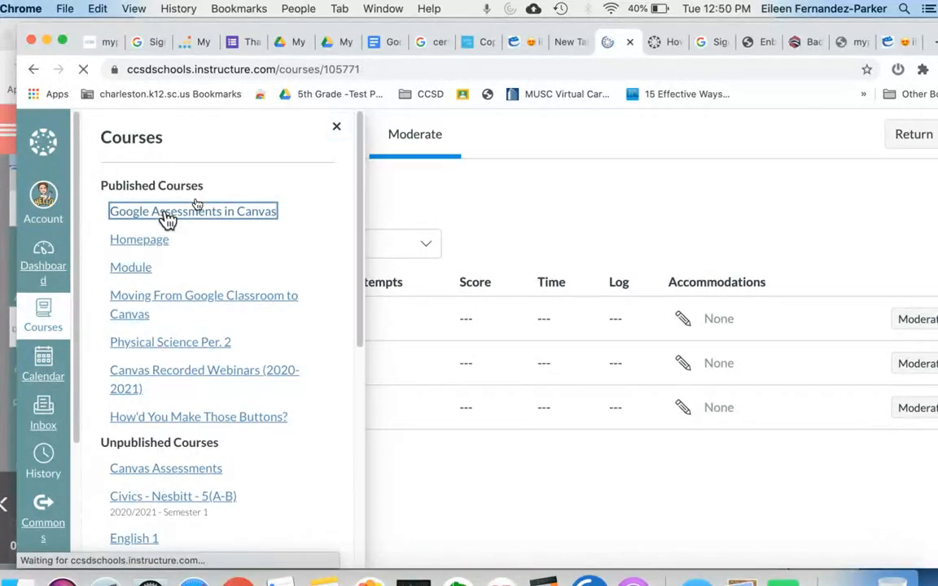
{"action": "left_click", "coordinate": [192, 211]}
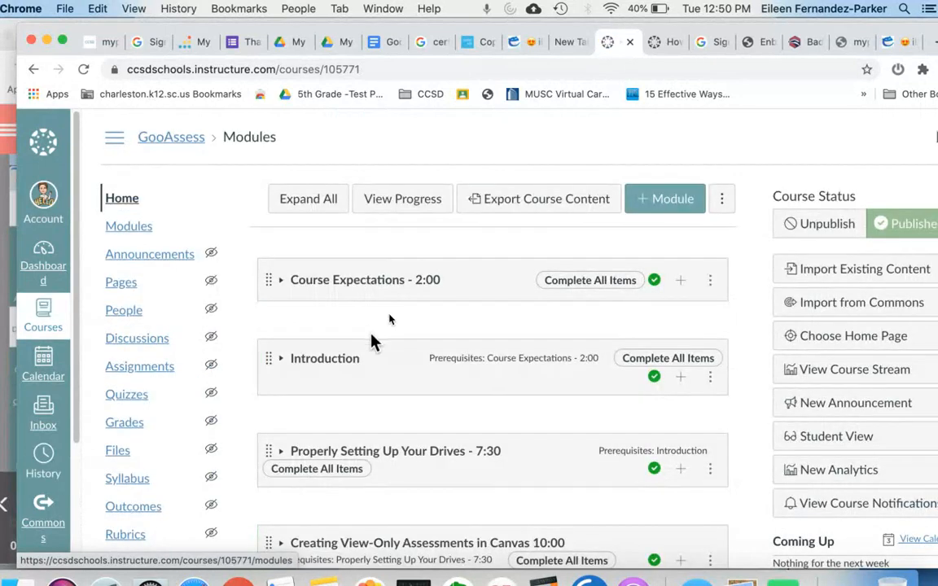
{"action": "scroll", "scroll_direction": "down", "scroll_amount": 3}
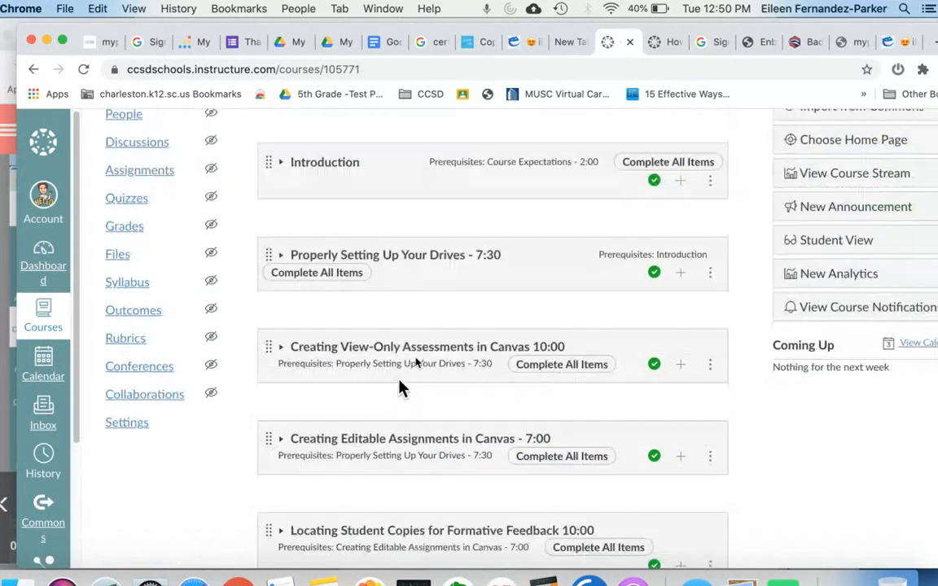
{"action": "scroll", "scroll_direction": "down", "scroll_amount": 3}
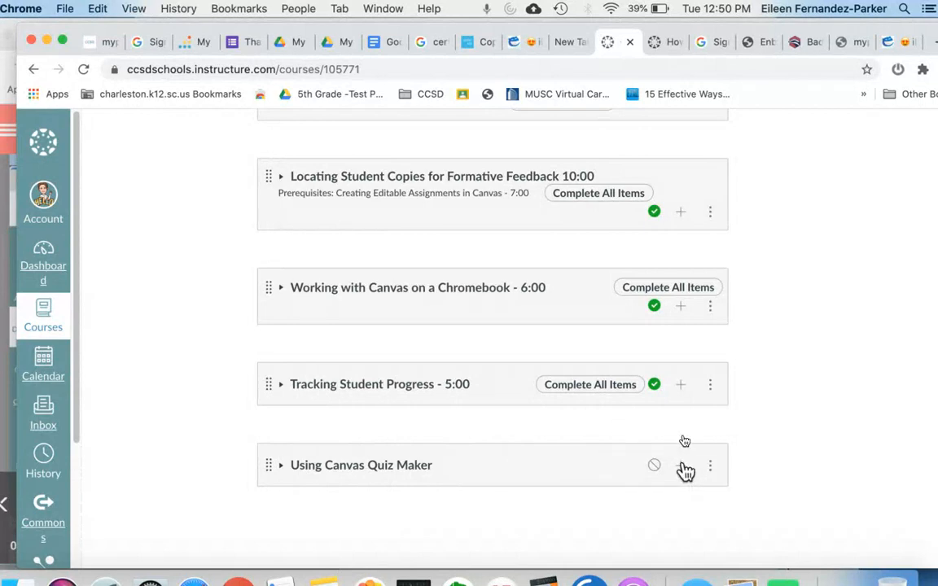
{"action": "left_click", "coordinate": [280, 465]}
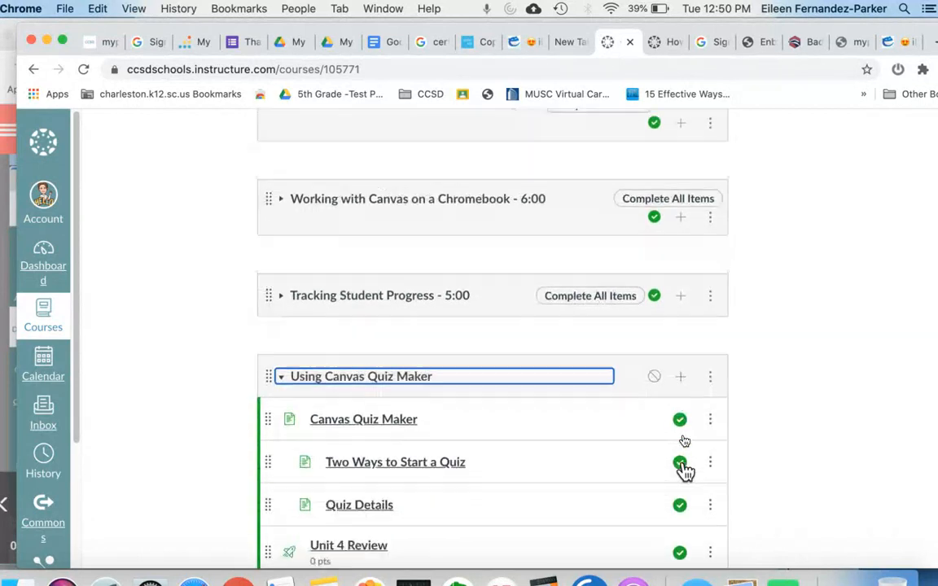
{"action": "left_click", "coordinate": [681, 376]}
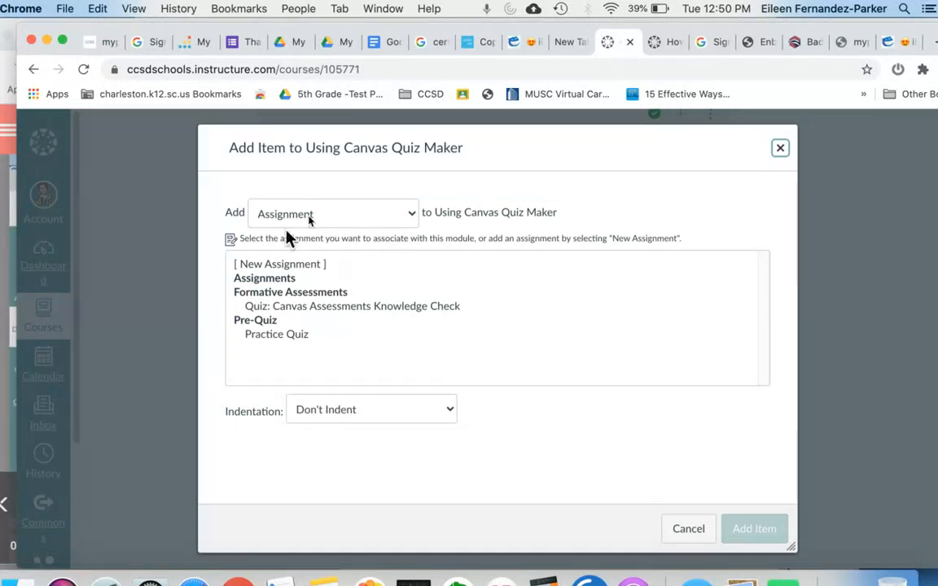
Choose a new quiz as the module item and name it Practice Quiz.
{"action": "left_click", "coordinate": [332, 213]}
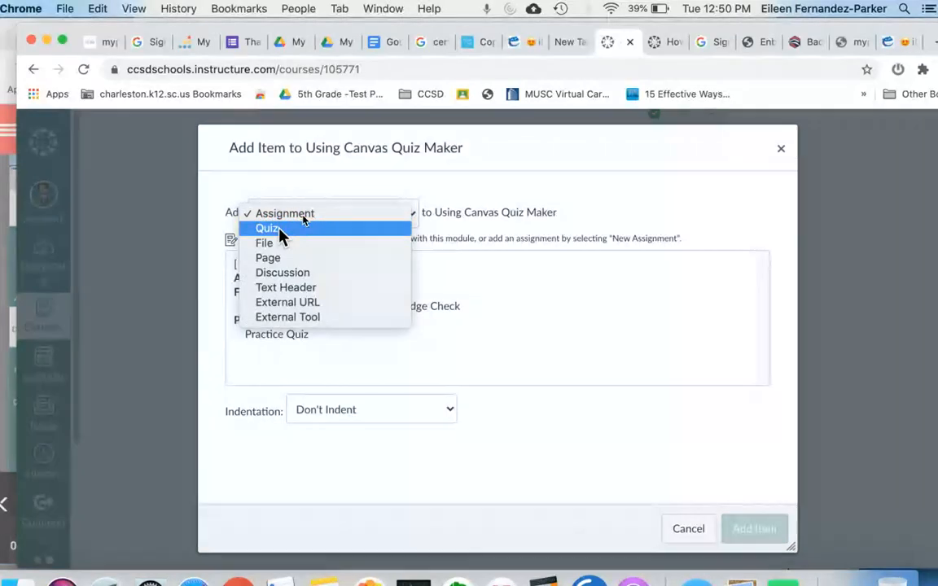
{"action": "left_click", "coordinate": [267, 228]}
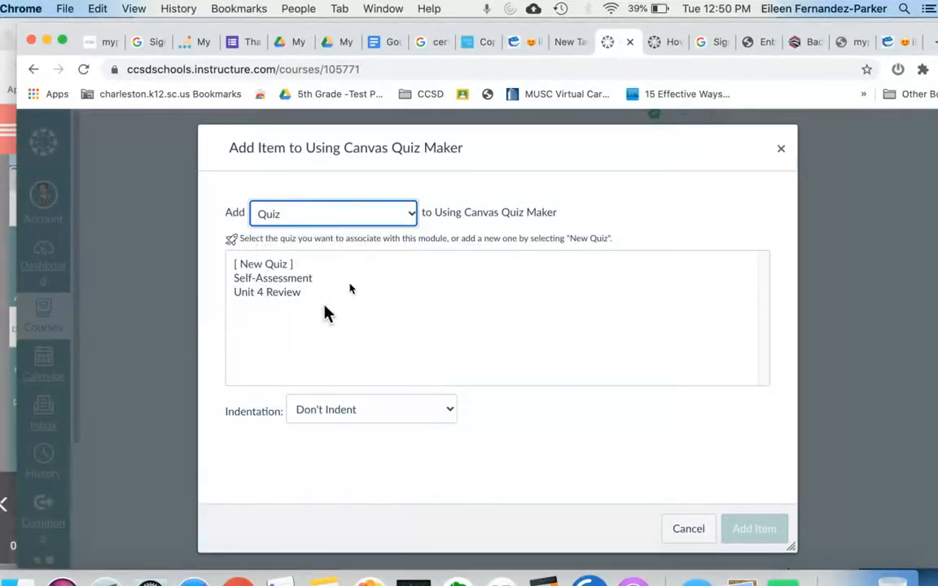
{"action": "mouse_move", "coordinate": [277, 324]}
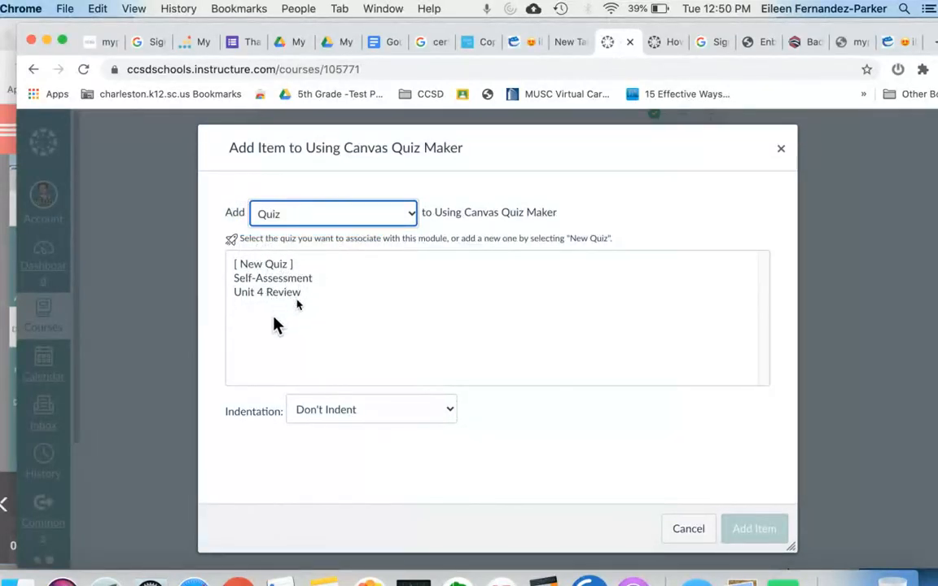
{"action": "mouse_move", "coordinate": [270, 365]}
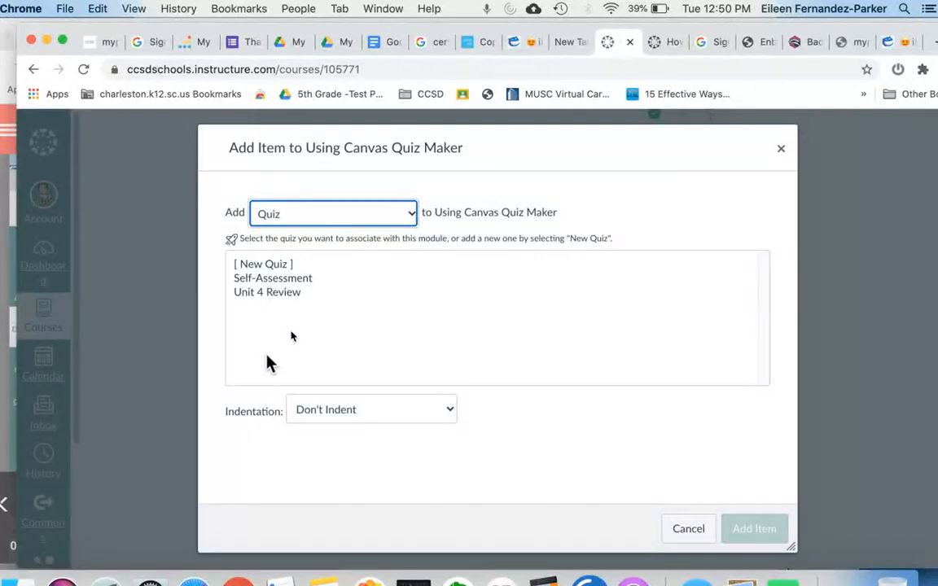
{"action": "mouse_move", "coordinate": [267, 337]}
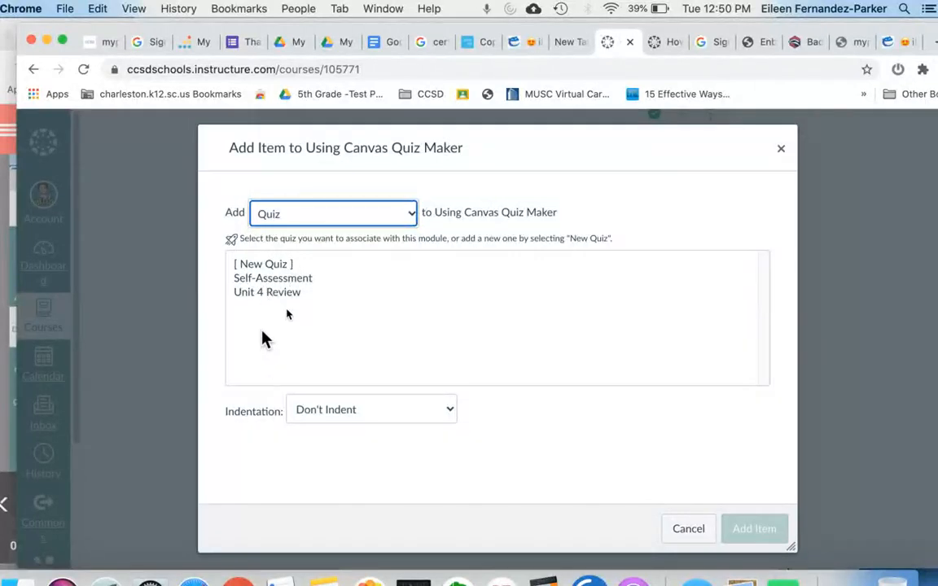
{"action": "mouse_move", "coordinate": [280, 284]}
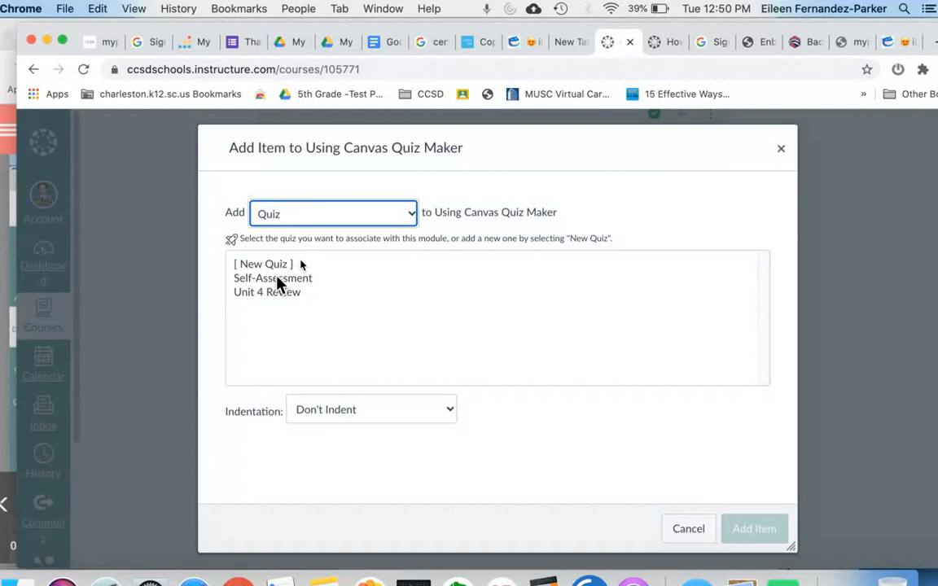
{"action": "left_click", "coordinate": [273, 277]}
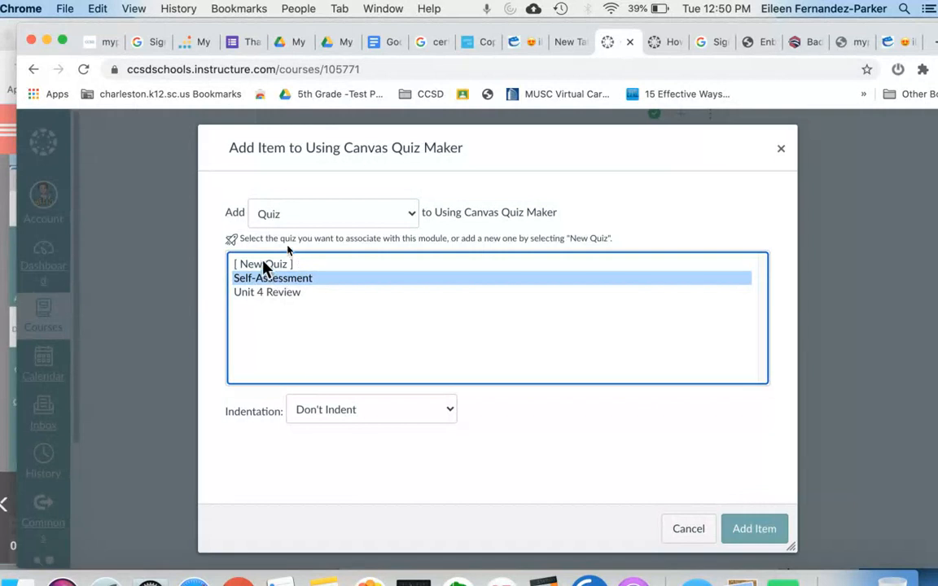
{"action": "left_click", "coordinate": [262, 264]}
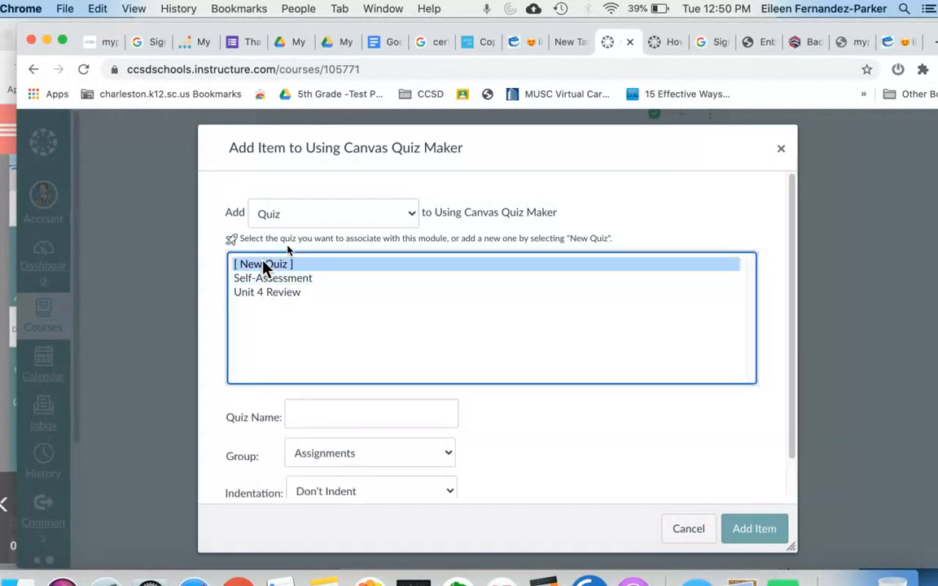
{"action": "mouse_move", "coordinate": [293, 300]}
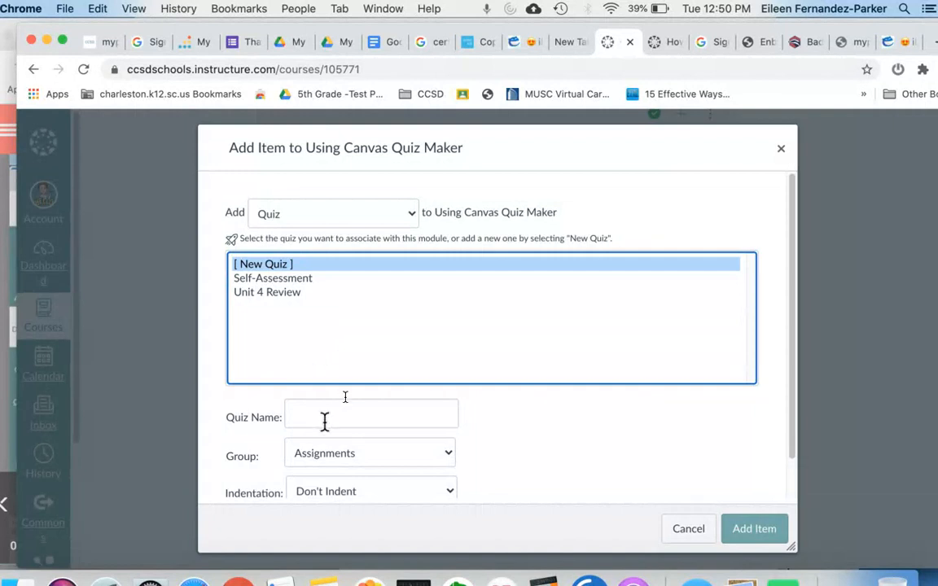
{"action": "type", "text": "Prac"}
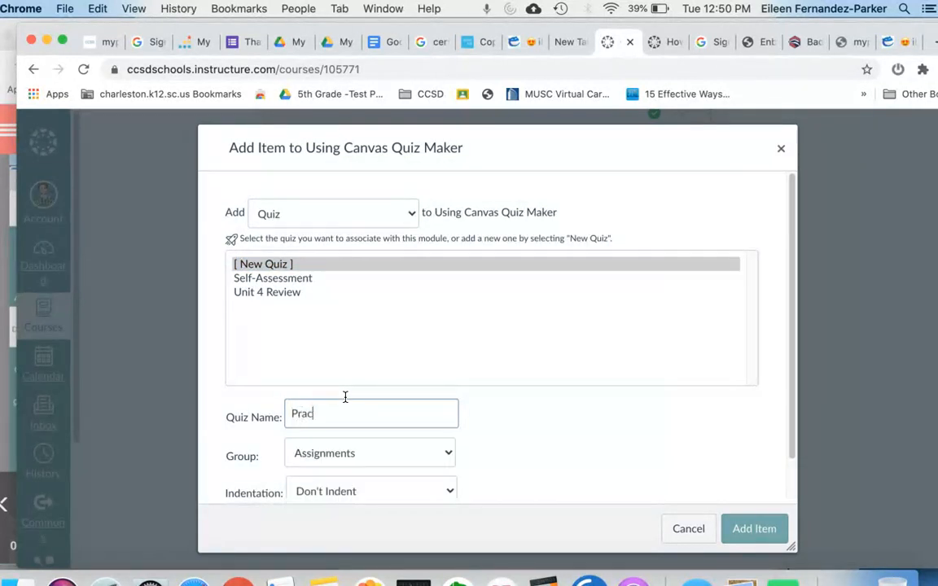
{"action": "type", "text": "tice Quiz"}
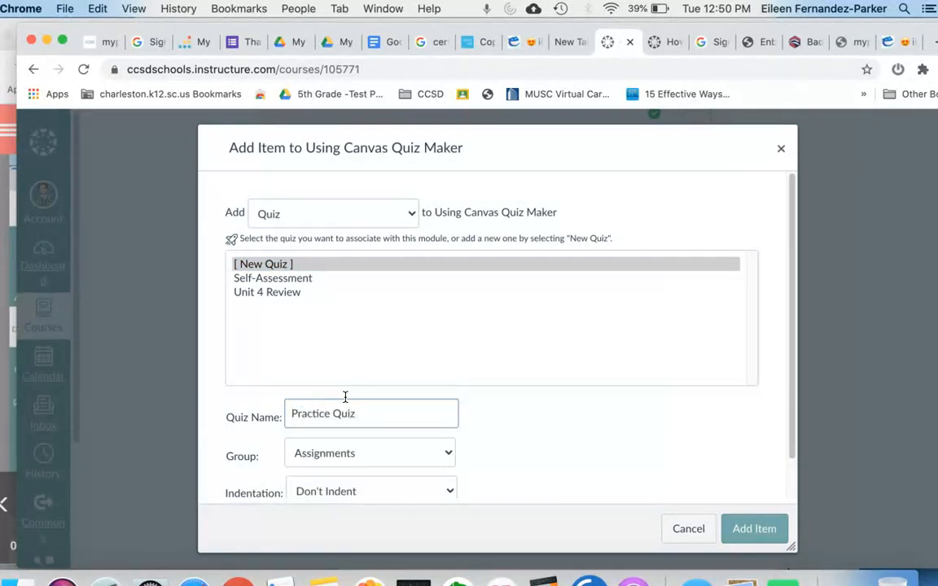
Set the group to Pre-Quiz, indent one level, and add the item to the module.
{"action": "left_click", "coordinate": [367, 453]}
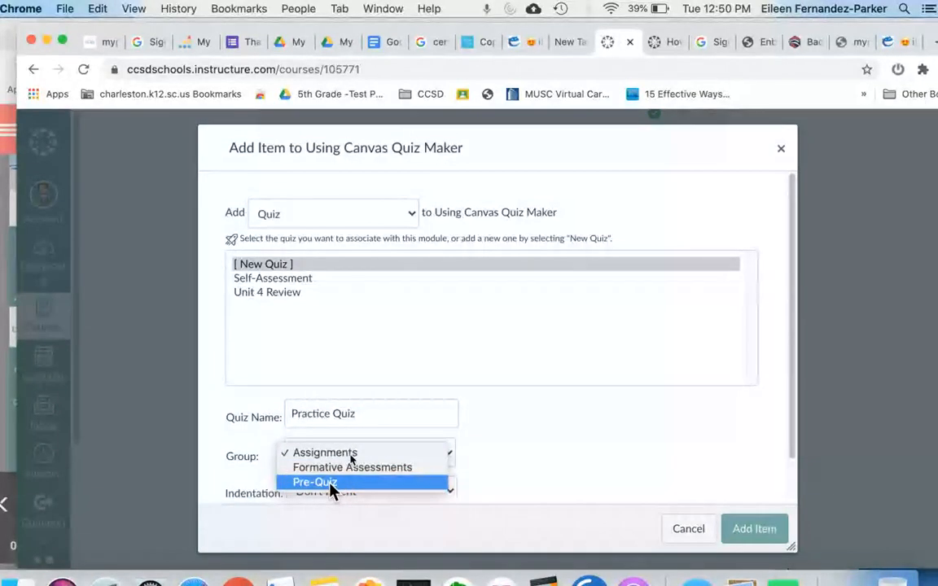
{"action": "left_click", "coordinate": [314, 482]}
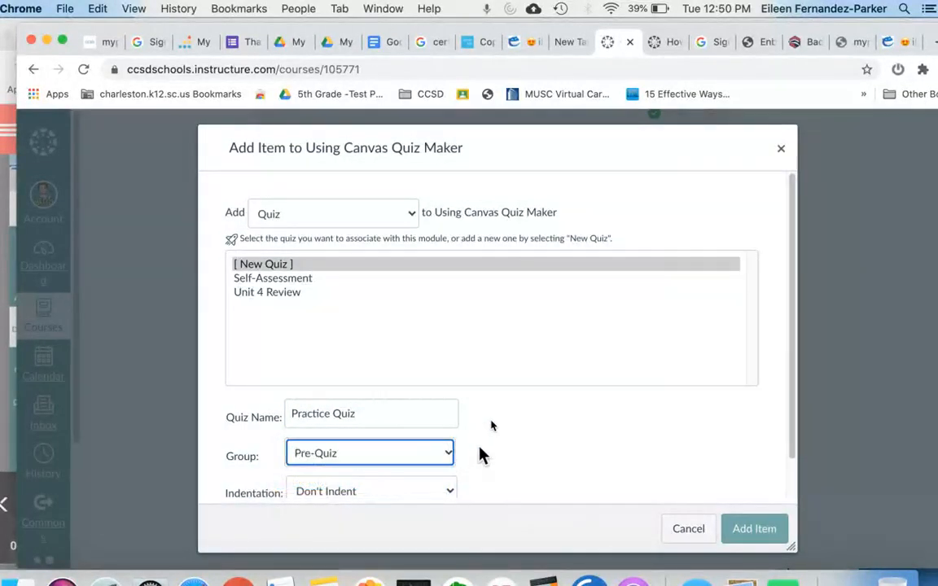
{"action": "left_click", "coordinate": [371, 491]}
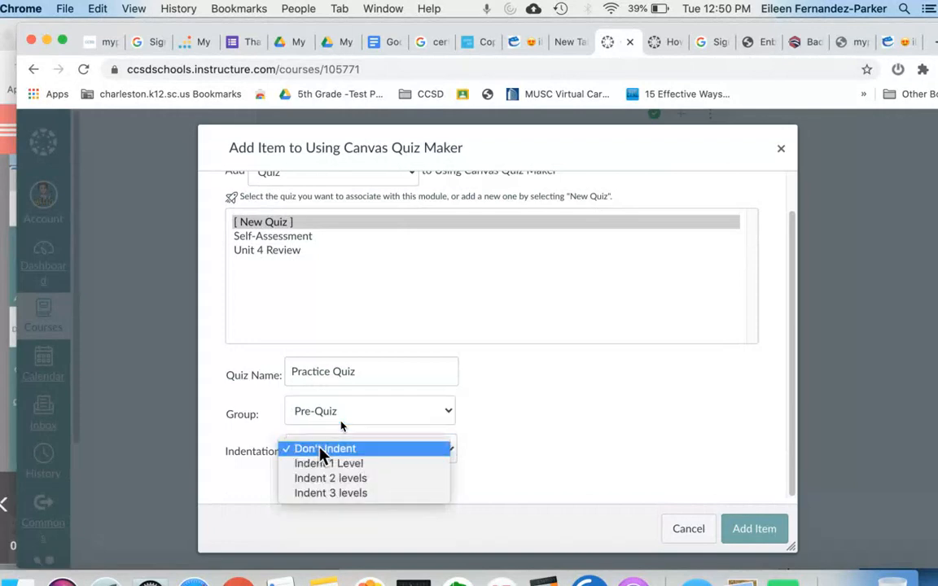
{"action": "left_click", "coordinate": [329, 462]}
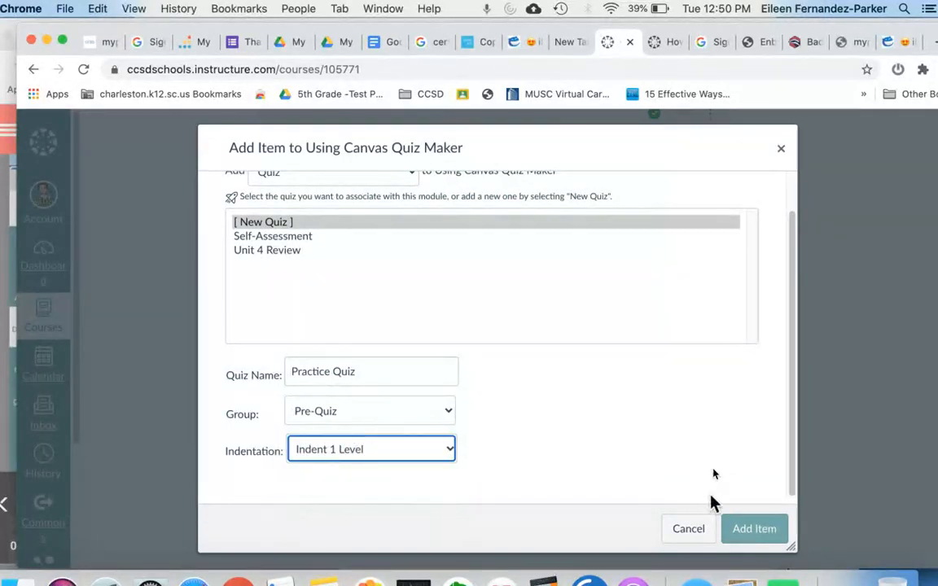
{"action": "left_click", "coordinate": [753, 528]}
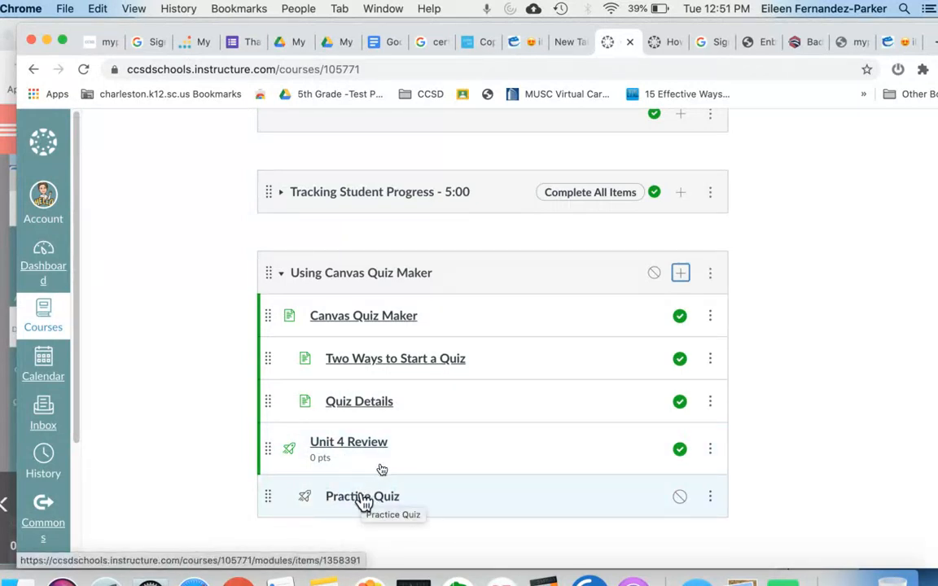
View the Practice Quiz details page from the module list.
{"action": "left_click", "coordinate": [361, 495]}
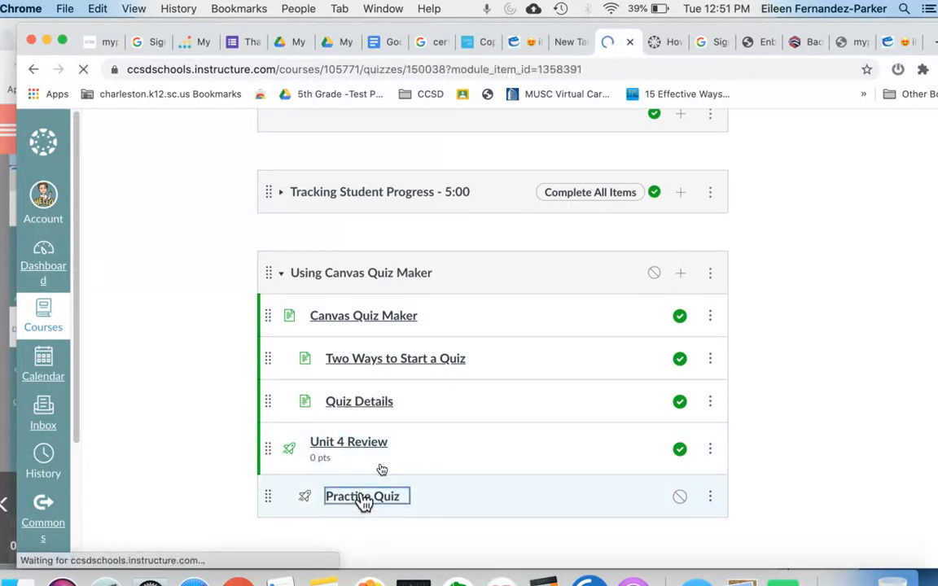
{"action": "left_click", "coordinate": [361, 495]}
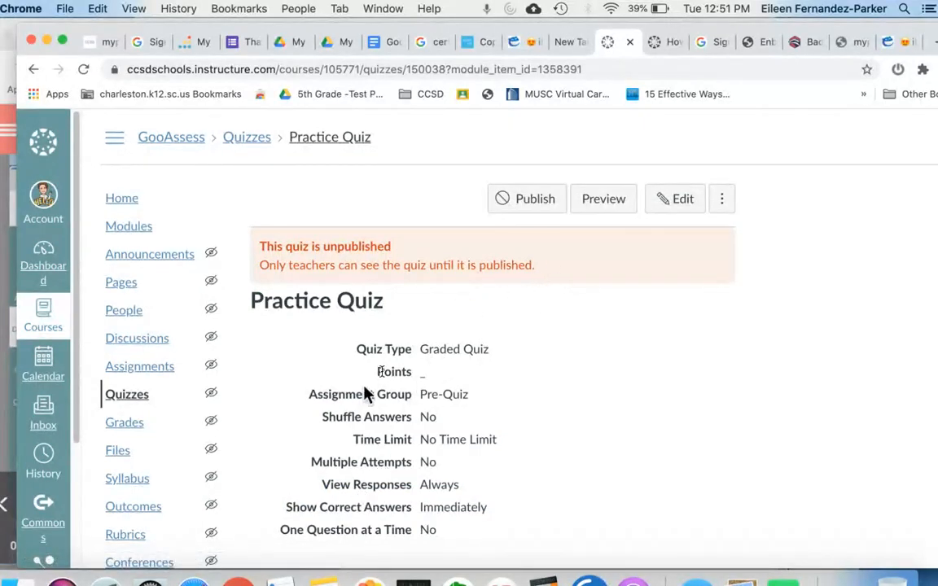
{"action": "scroll", "scroll_direction": "down", "scroll_amount": 3}
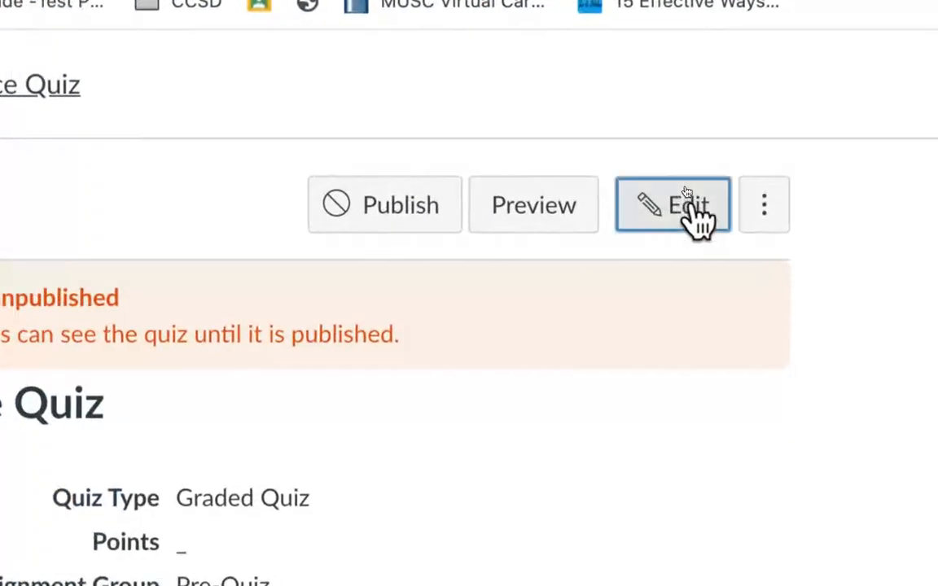
Edit the quiz and add a 'Directions:' line to its instructions.
{"action": "left_click", "coordinate": [672, 205]}
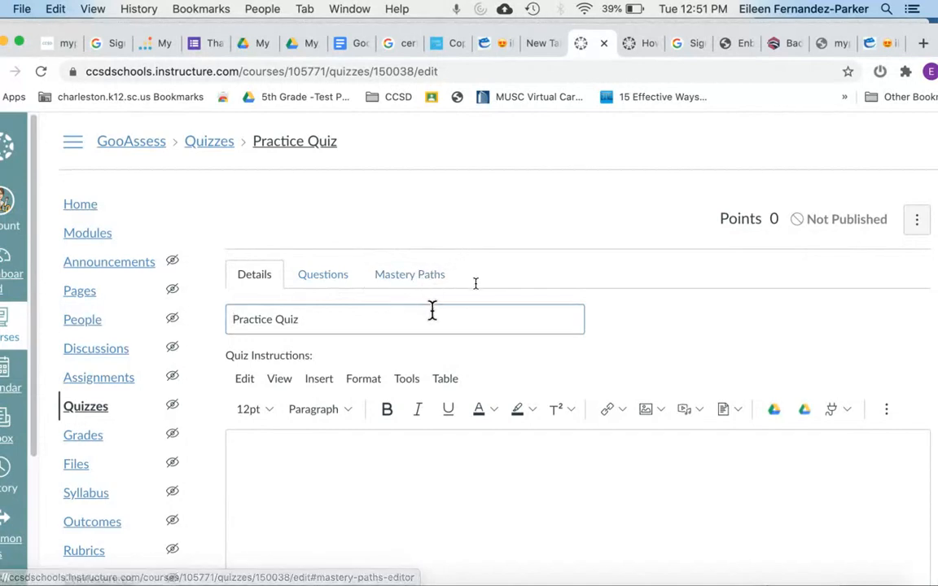
{"action": "scroll", "scroll_direction": "down", "scroll_amount": 3}
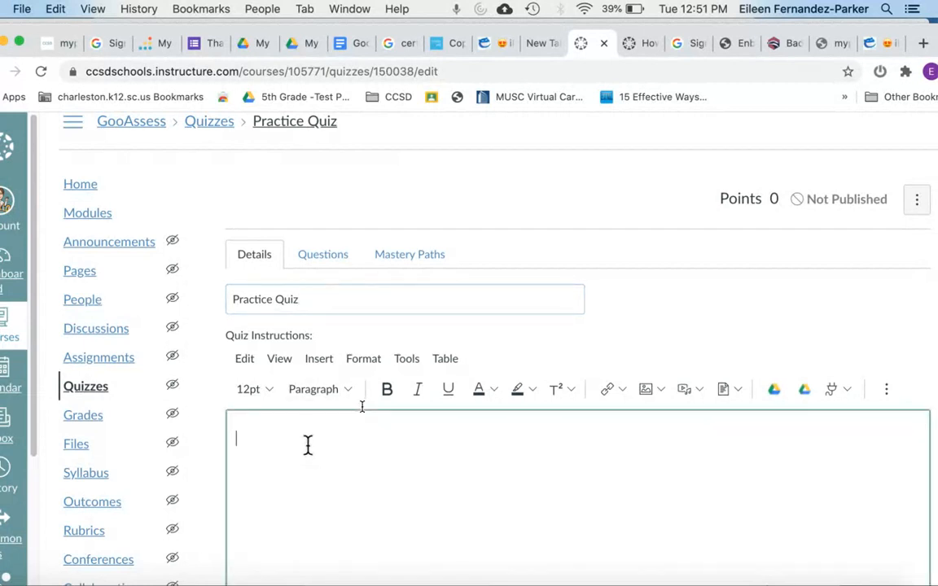
{"action": "type", "text": "Directions:"}
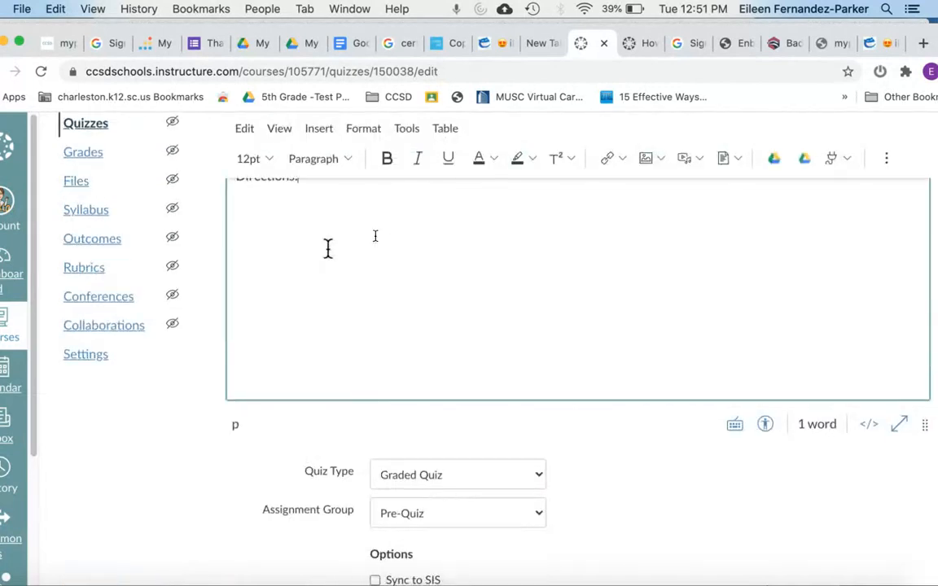
{"action": "scroll", "scroll_direction": "down", "scroll_amount": 3}
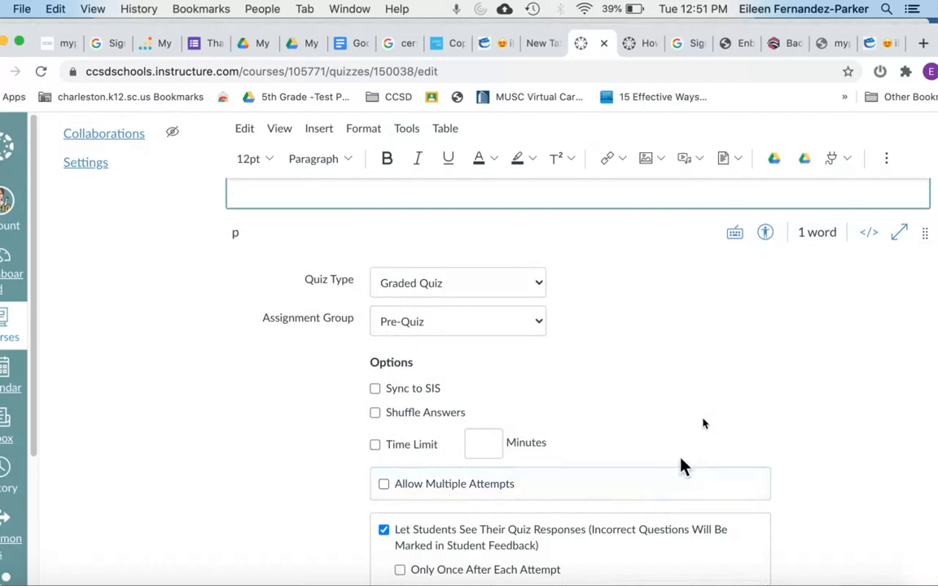
Try Ungraded Survey, then keep the quiz as a Graded Quiz in the Pre-Quiz group.
{"action": "left_click", "coordinate": [457, 284]}
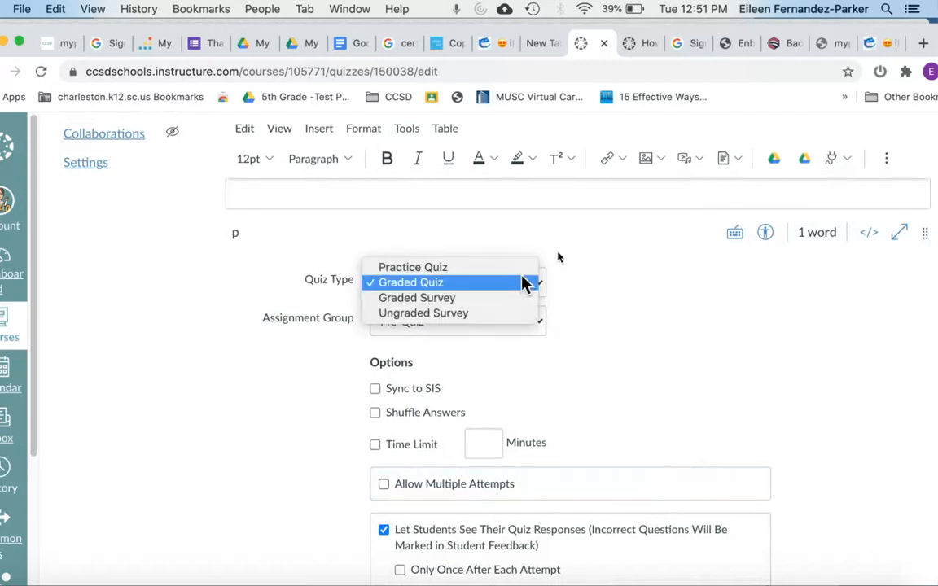
{"action": "mouse_move", "coordinate": [480, 266]}
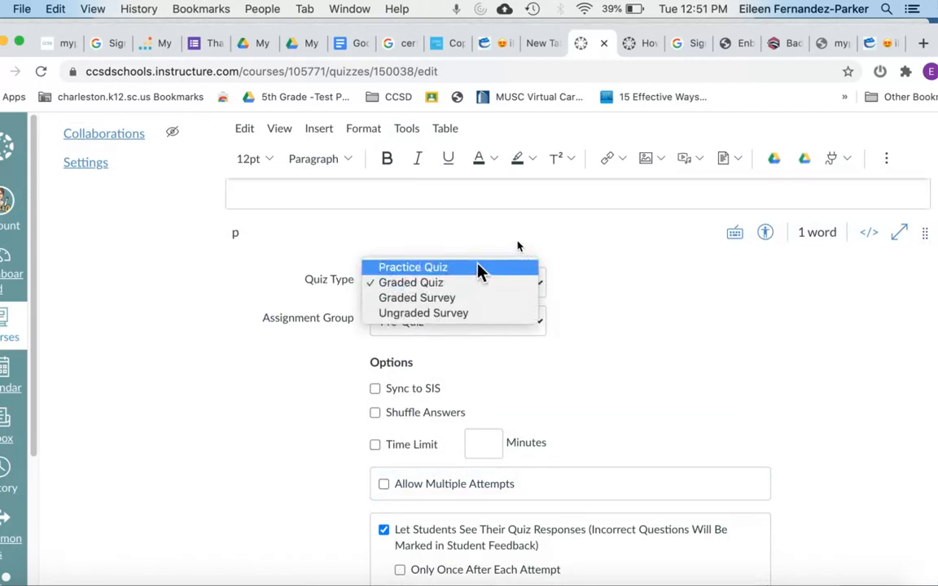
{"action": "mouse_move", "coordinate": [456, 318]}
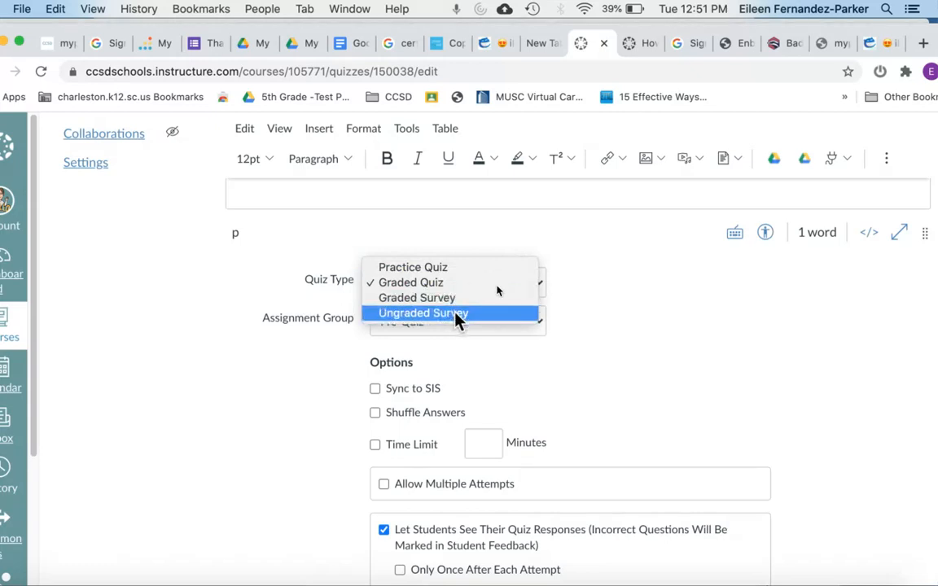
{"action": "left_click", "coordinate": [423, 312]}
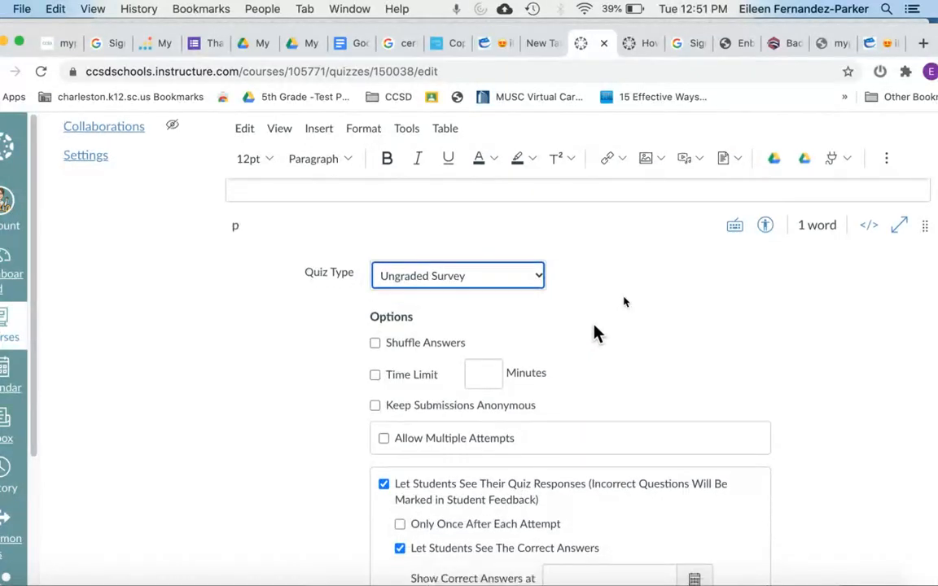
{"action": "left_click", "coordinate": [457, 275]}
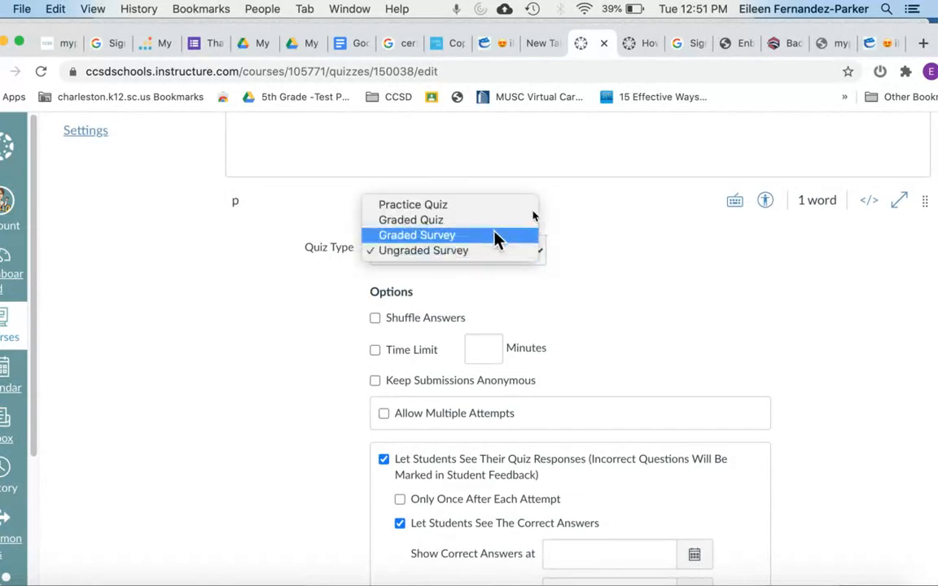
{"action": "left_click", "coordinate": [411, 220]}
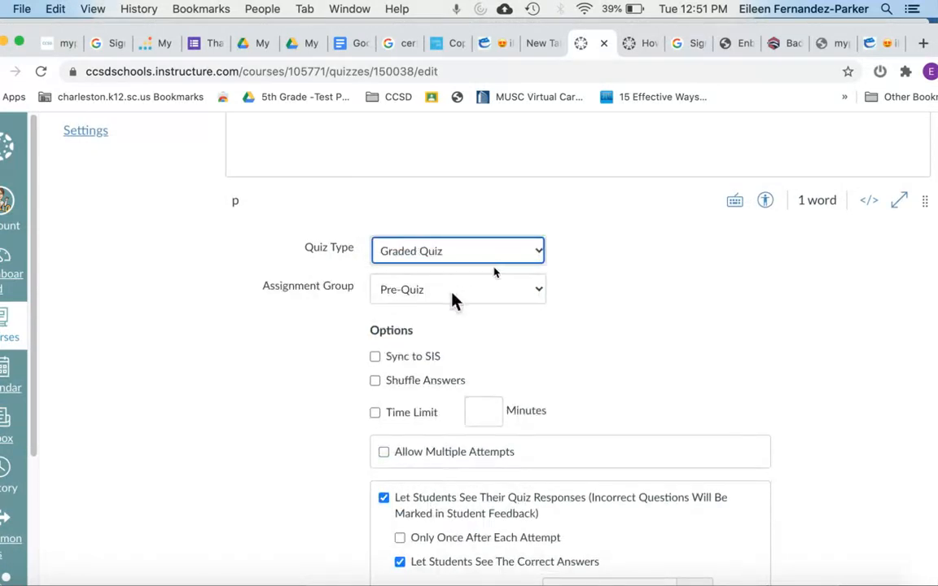
{"action": "left_click", "coordinate": [457, 290]}
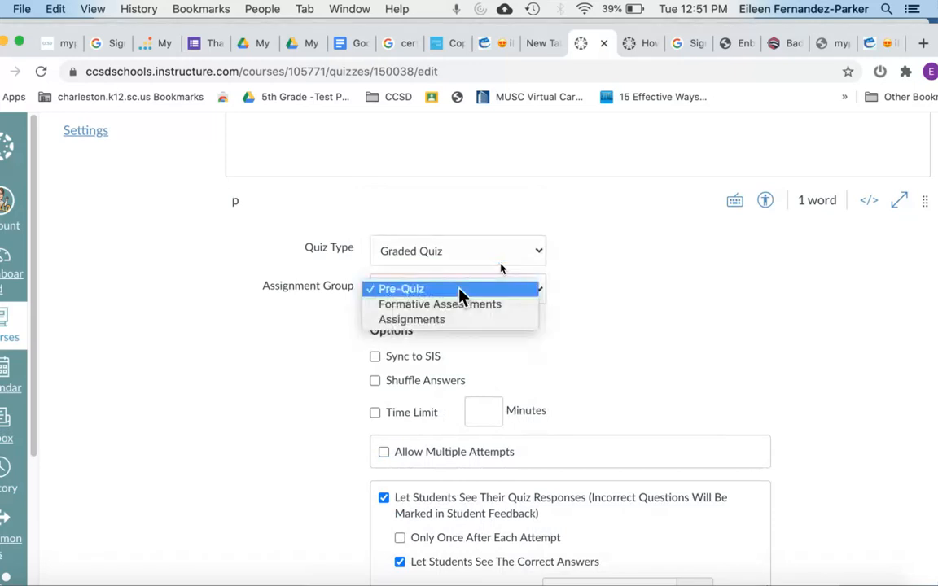
{"action": "left_click", "coordinate": [400, 290]}
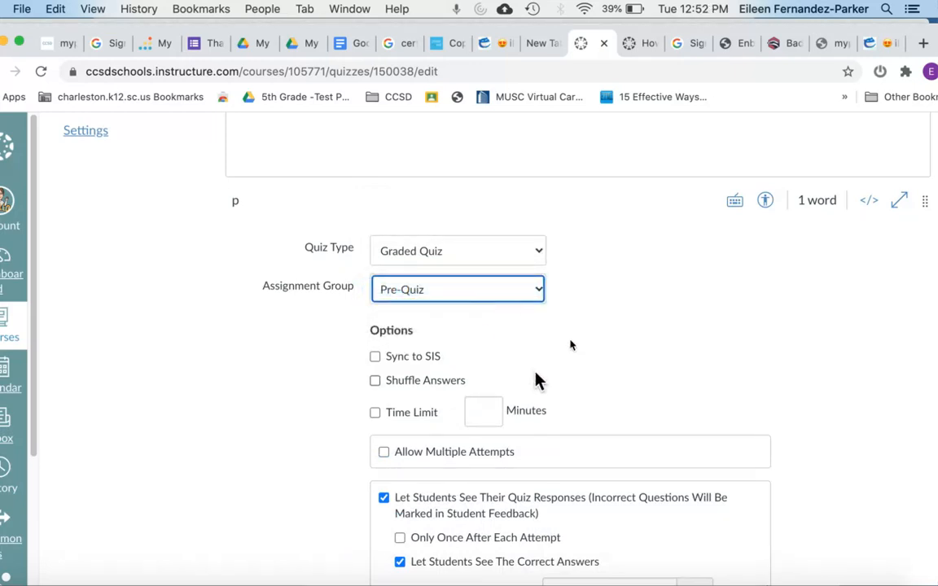
{"action": "scroll", "scroll_direction": "down", "scroll_amount": 3}
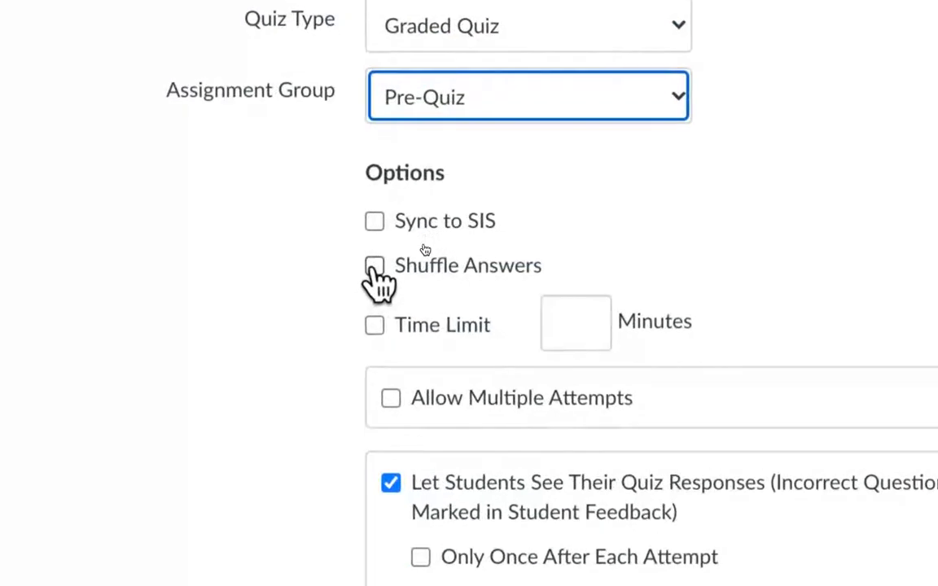
Turn on Shuffle Answers and Allow Multiple Attempts, keeping the Average score.
{"action": "left_click", "coordinate": [375, 266]}
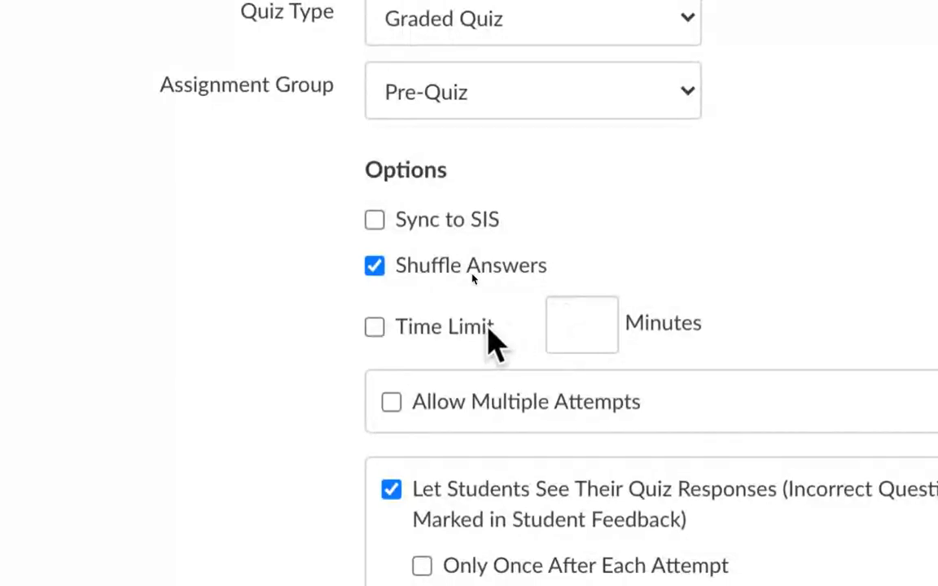
{"action": "mouse_move", "coordinate": [329, 377]}
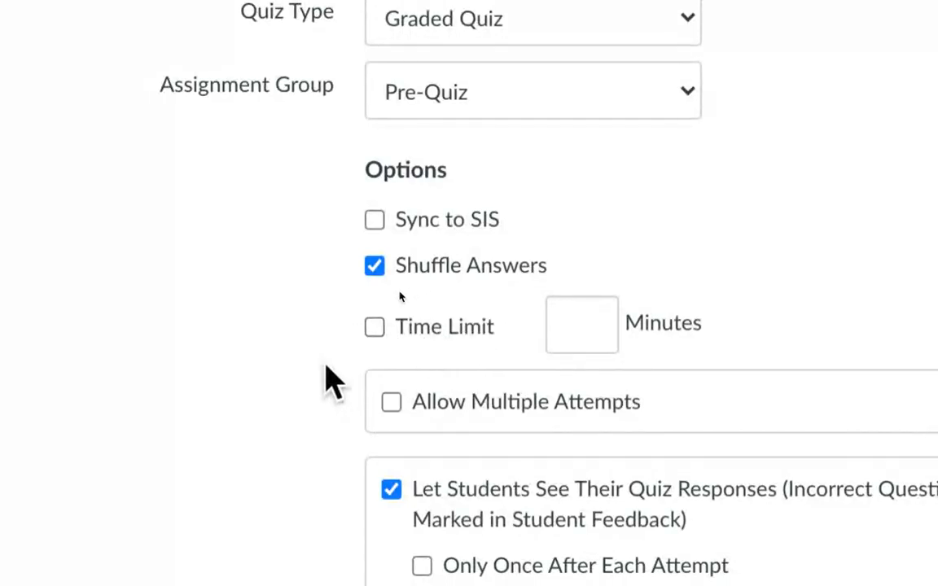
{"action": "scroll", "scroll_direction": "down", "scroll_amount": 3}
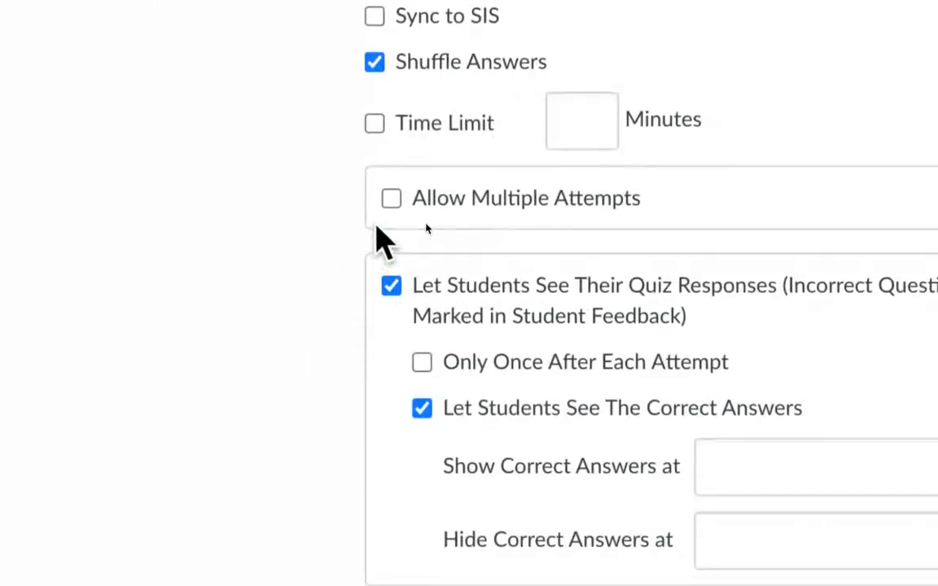
{"action": "left_click", "coordinate": [391, 199]}
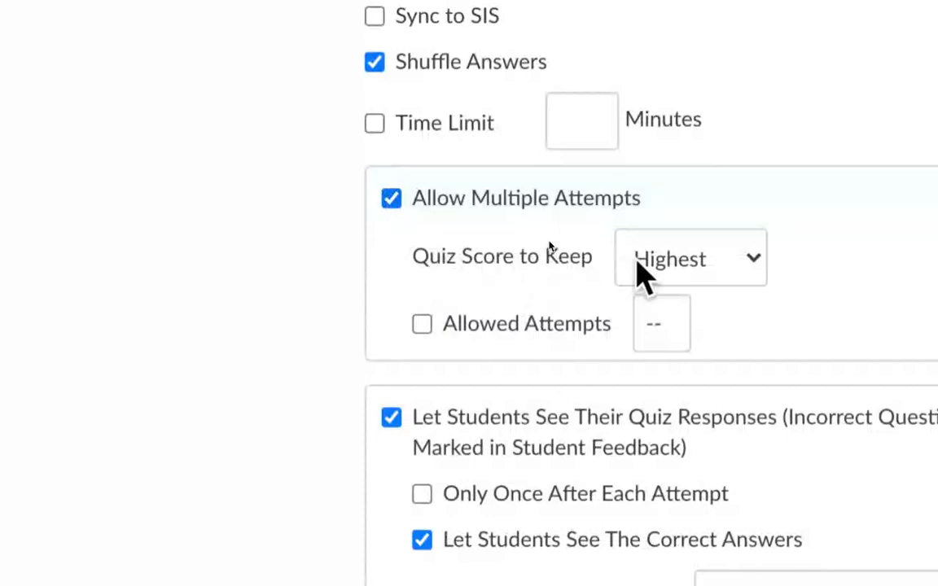
{"action": "left_click", "coordinate": [688, 257]}
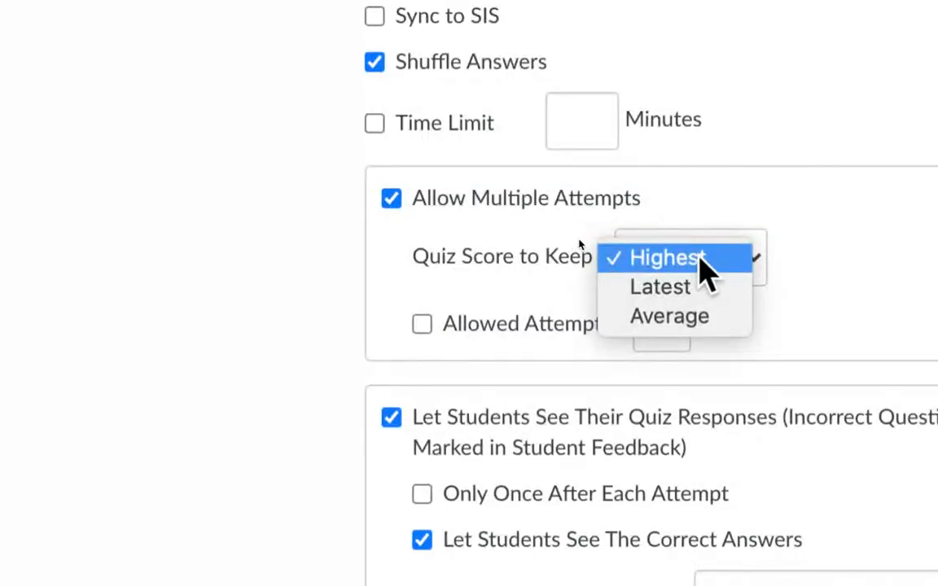
{"action": "mouse_move", "coordinate": [669, 316]}
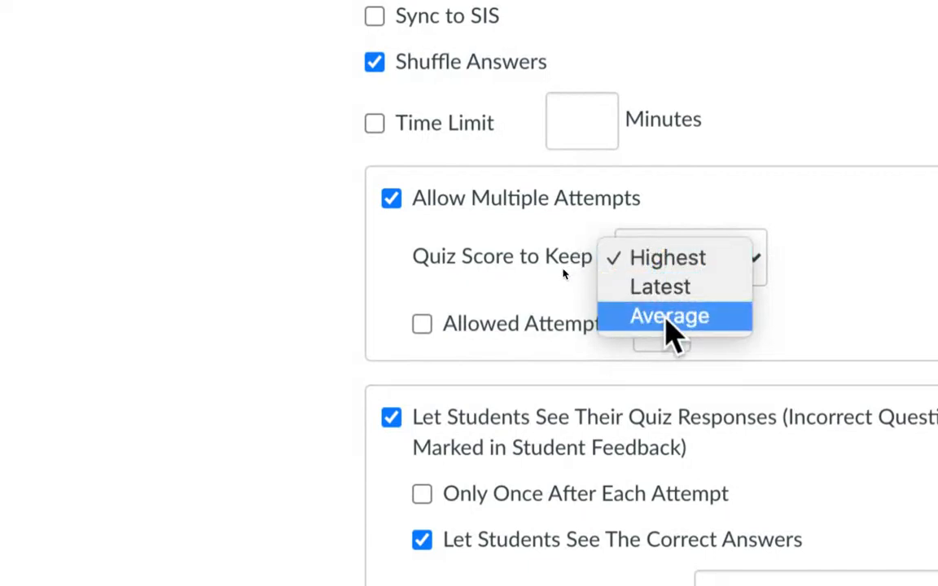
{"action": "left_click", "coordinate": [668, 316]}
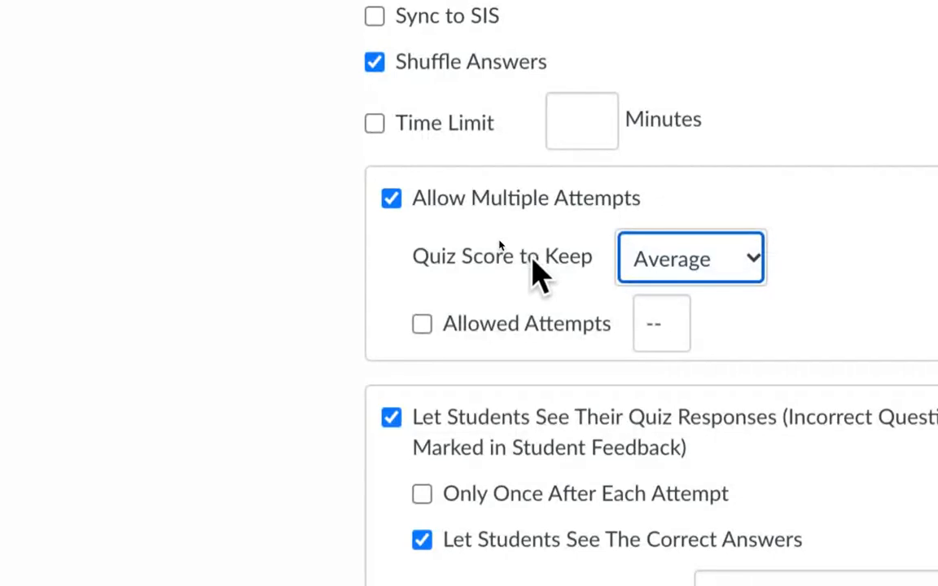
{"action": "mouse_move", "coordinate": [550, 280]}
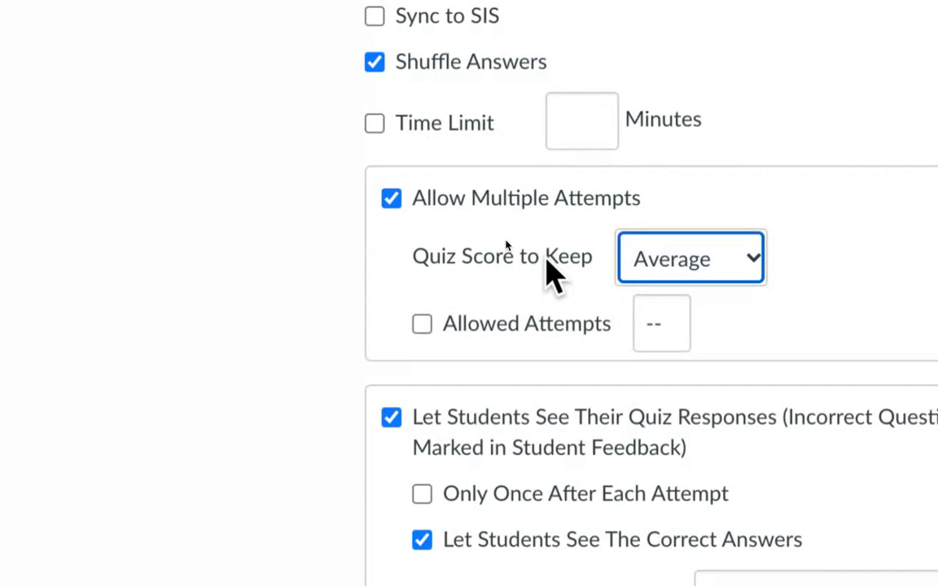
Confirm Average as the score to keep and try capping Allowed Attempts at 1.
{"action": "scroll", "scroll_direction": "down", "scroll_amount": 3}
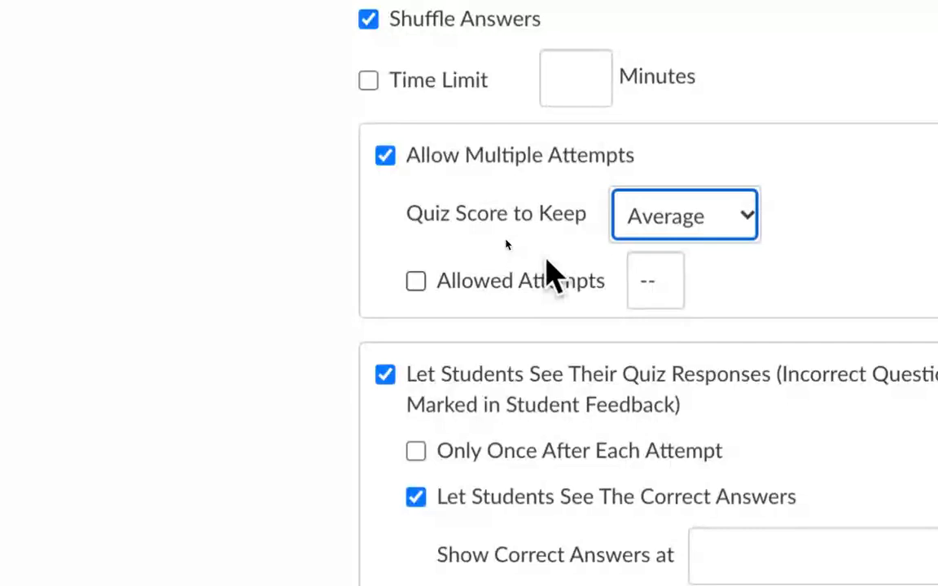
{"action": "left_click", "coordinate": [684, 215]}
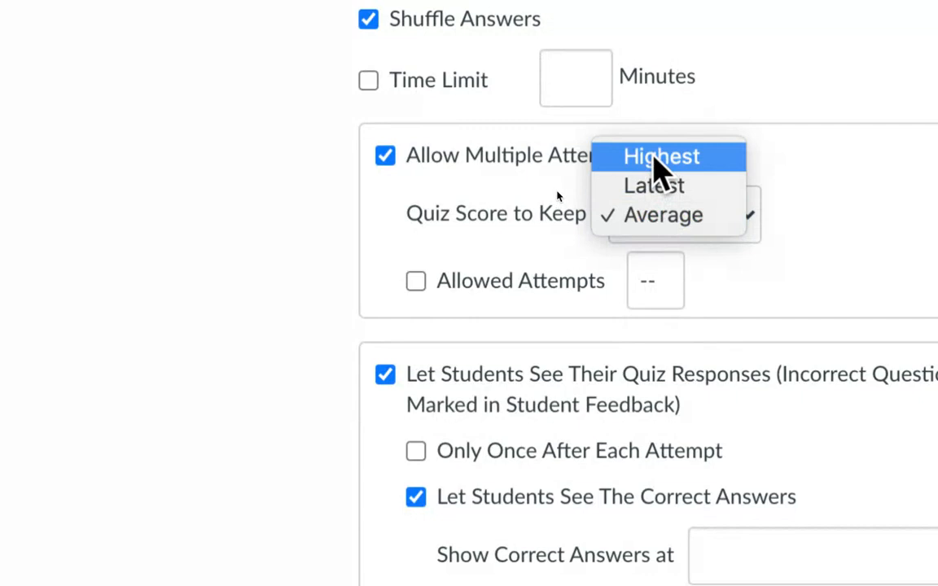
{"action": "left_click", "coordinate": [663, 215]}
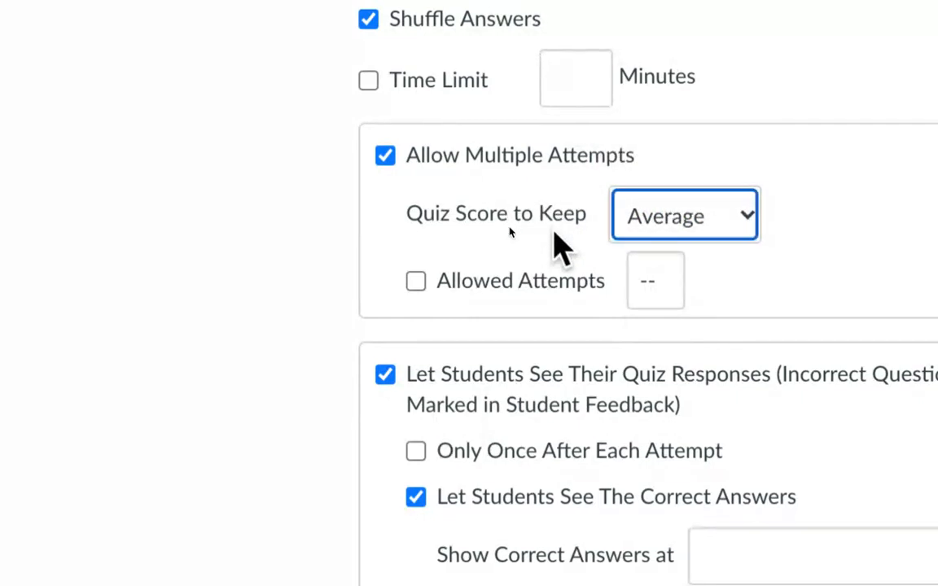
{"action": "scroll", "scroll_direction": "down", "scroll_amount": 3}
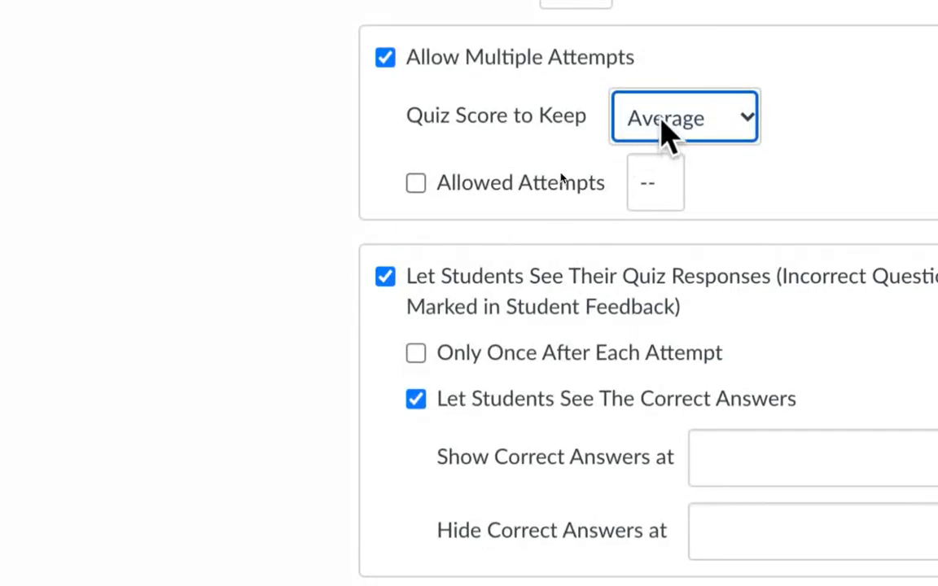
{"action": "left_click", "coordinate": [415, 182]}
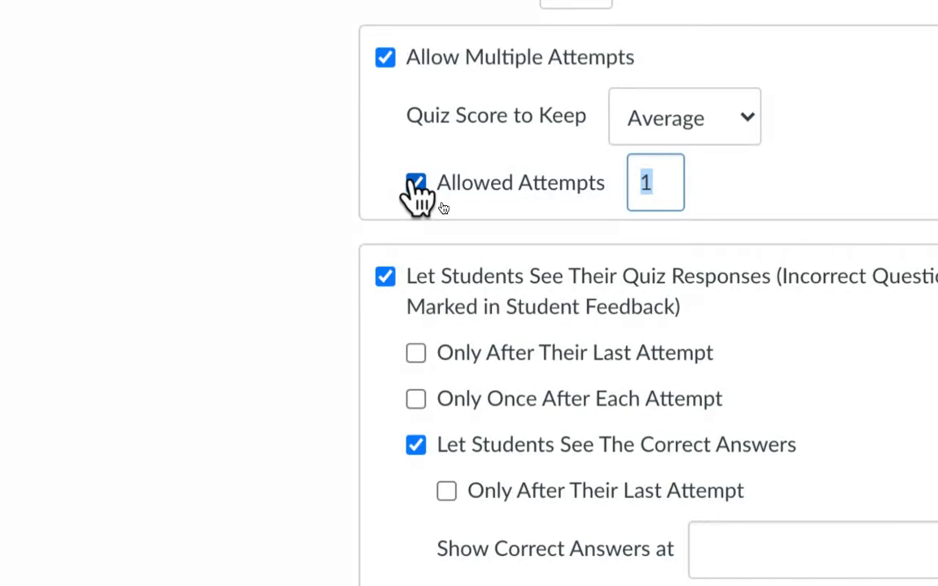
Leave attempts unlimited and hide the correct answers from students after the quiz.
{"action": "left_click", "coordinate": [415, 182]}
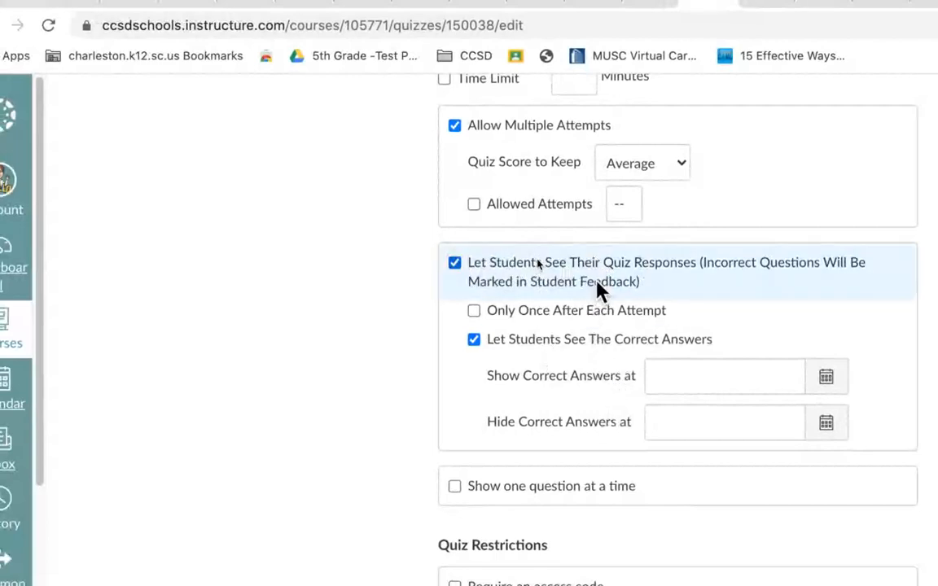
{"action": "scroll", "scroll_direction": "down", "scroll_amount": 3}
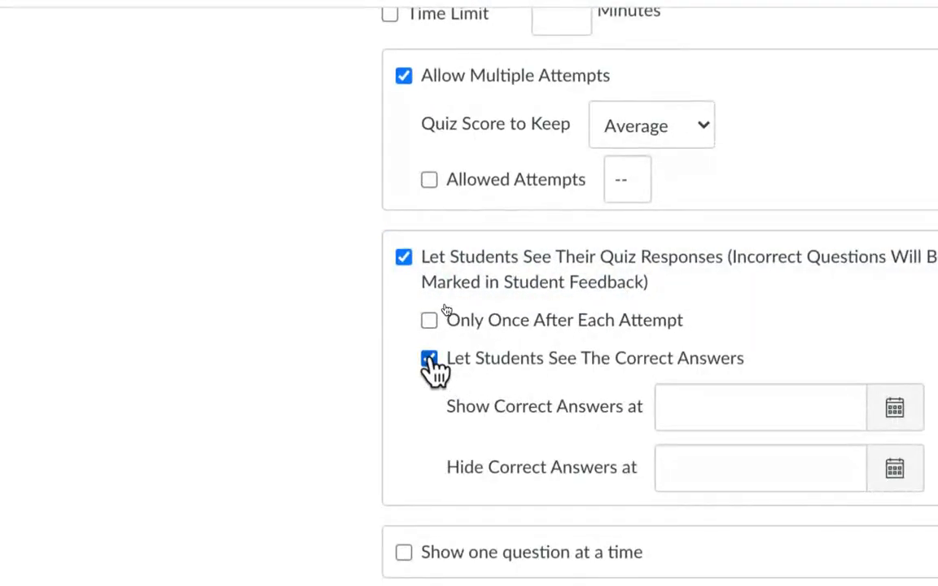
{"action": "left_click", "coordinate": [430, 358]}
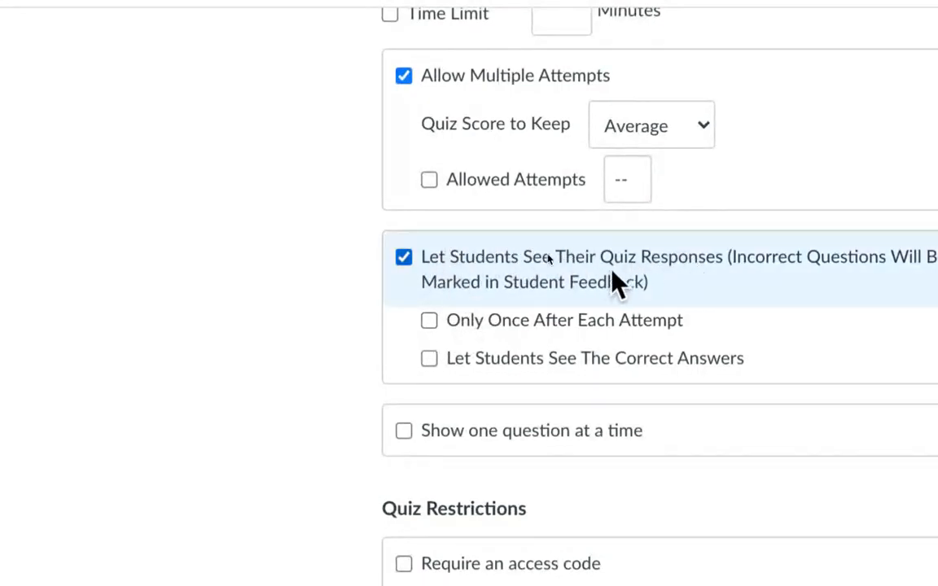
{"action": "scroll", "scroll_direction": "down", "scroll_amount": 3}
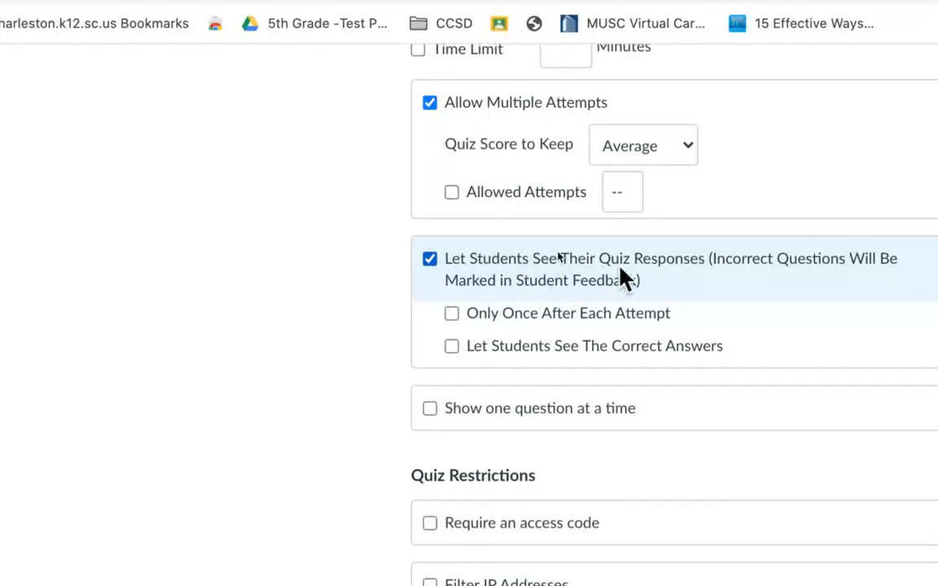
{"action": "scroll", "scroll_direction": "down", "scroll_amount": 3}
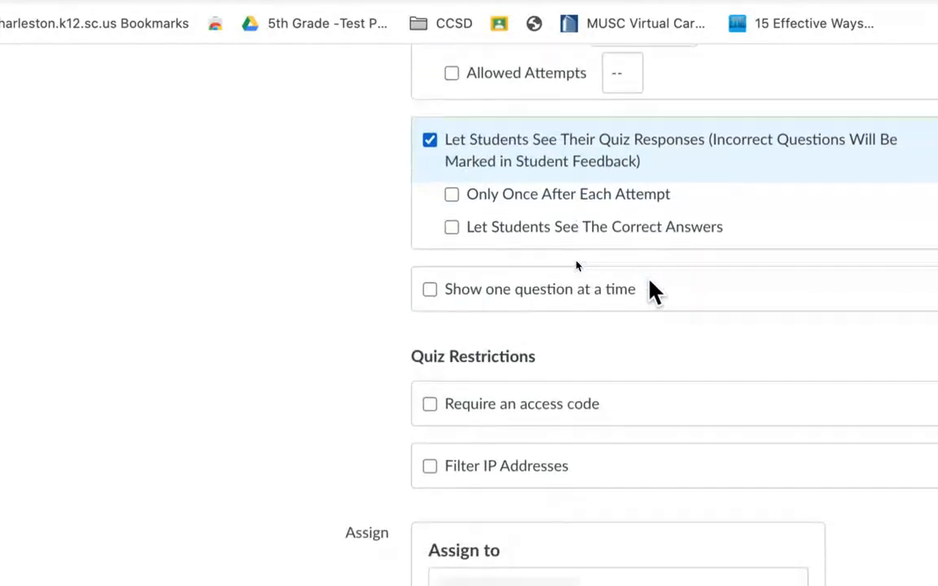
{"action": "scroll", "scroll_direction": "down", "scroll_amount": 3}
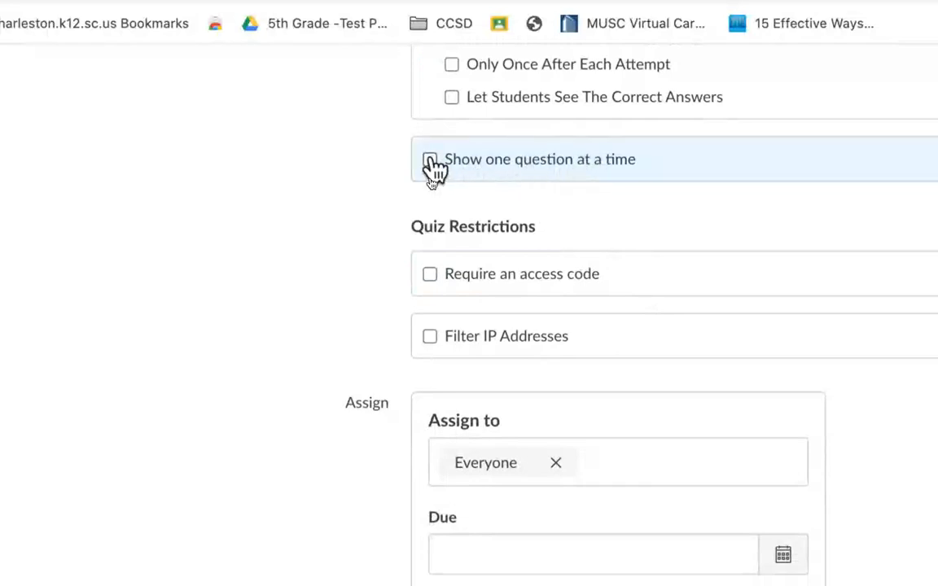
{"action": "left_click", "coordinate": [430, 160]}
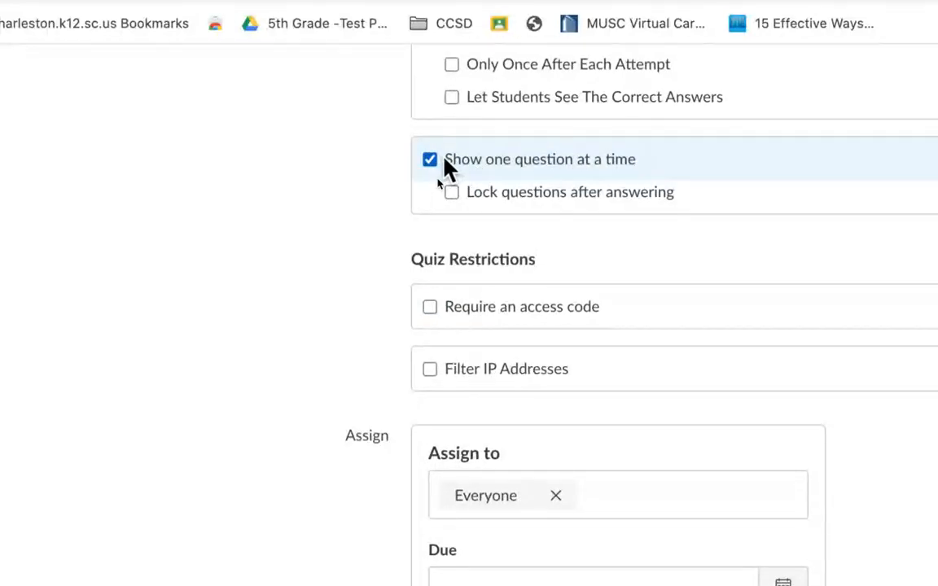
{"action": "mouse_move", "coordinate": [485, 173]}
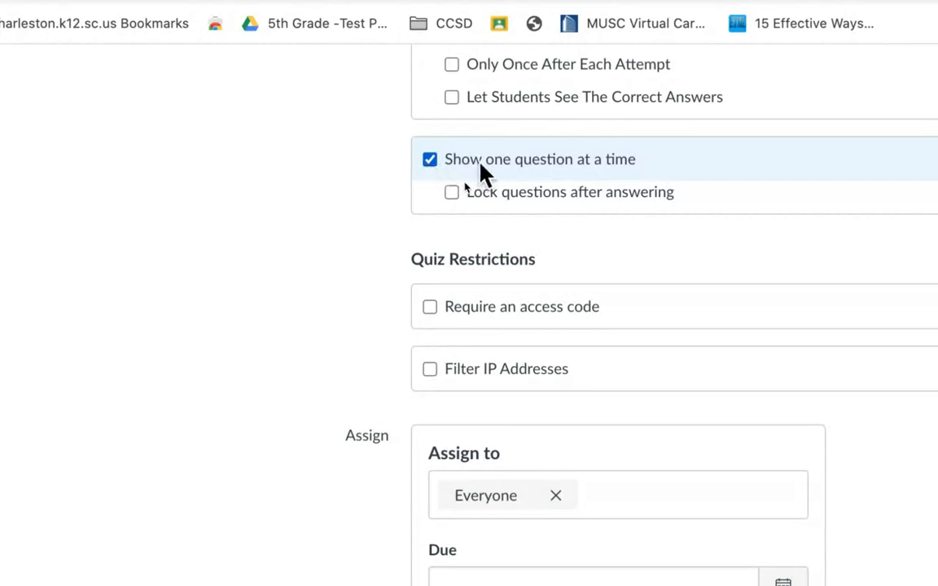
{"action": "mouse_move", "coordinate": [506, 176]}
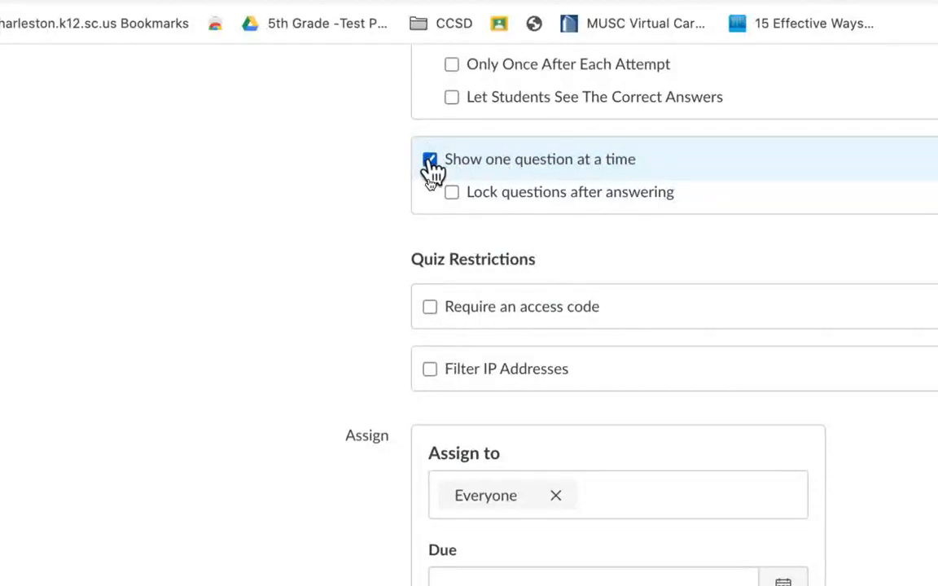
{"action": "left_click", "coordinate": [429, 159]}
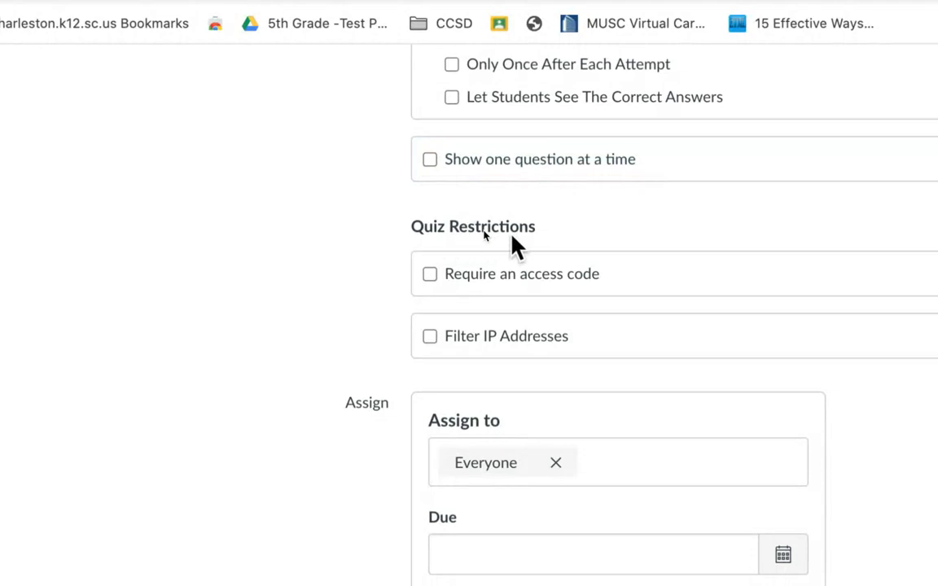
{"action": "mouse_move", "coordinate": [570, 289]}
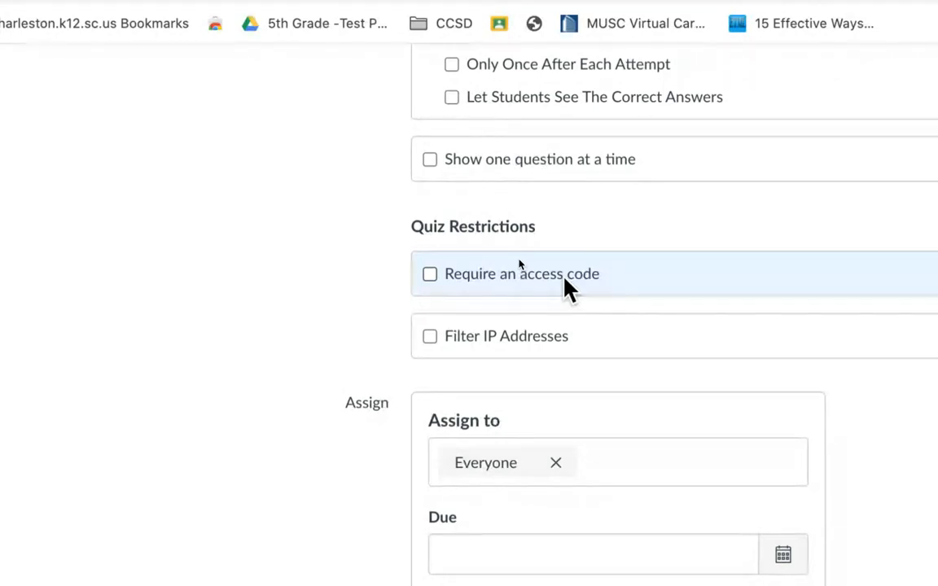
{"action": "mouse_move", "coordinate": [570, 350]}
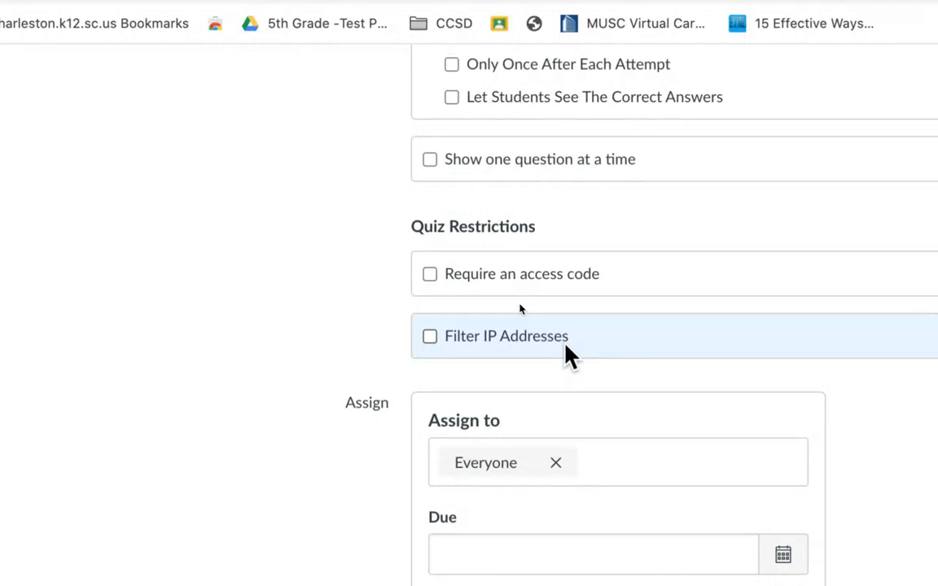
{"action": "scroll", "scroll_direction": "down", "scroll_amount": 3}
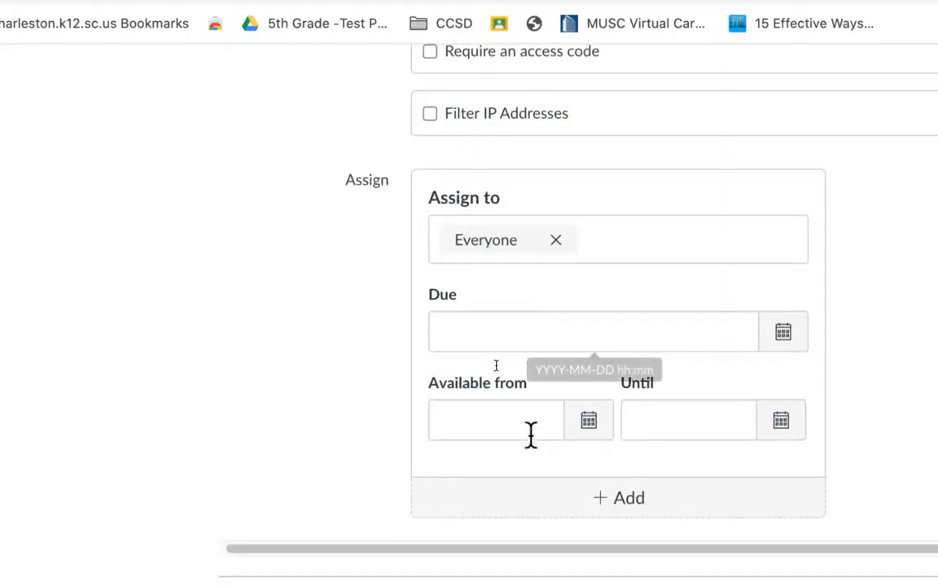
{"action": "mouse_move", "coordinate": [658, 414]}
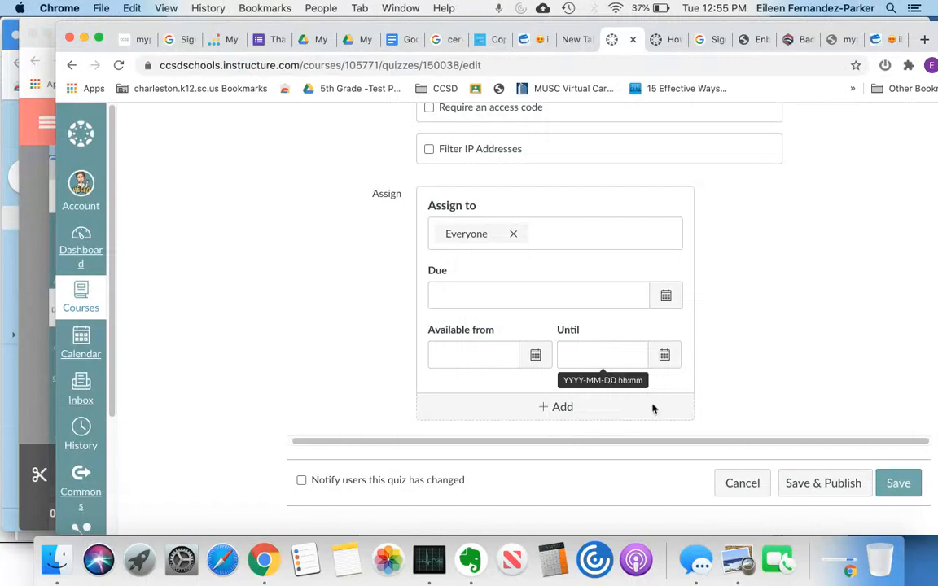
Save the Practice Quiz and review its summary showing Graded Quiz with averaged unlimited attempts.
{"action": "left_click", "coordinate": [899, 482]}
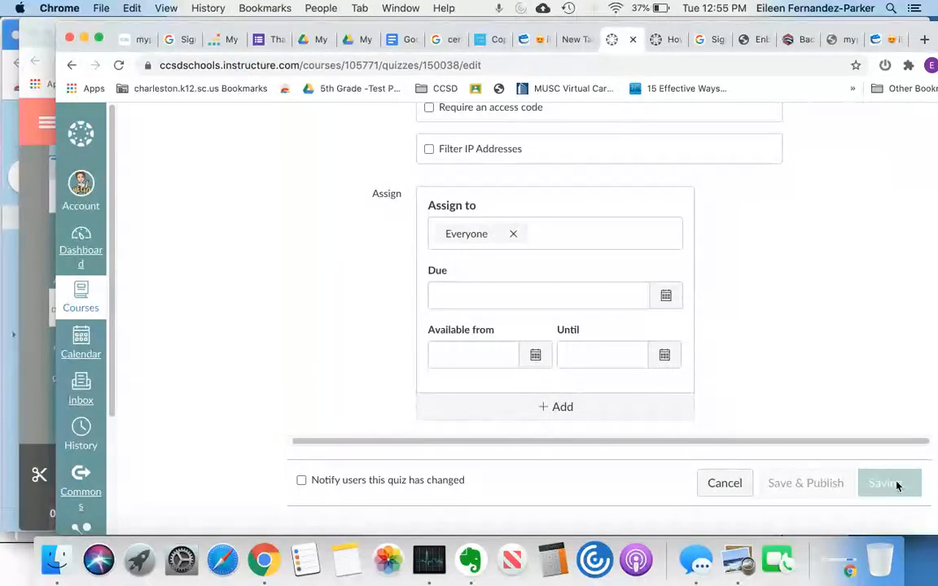
{"action": "left_click", "coordinate": [887, 482]}
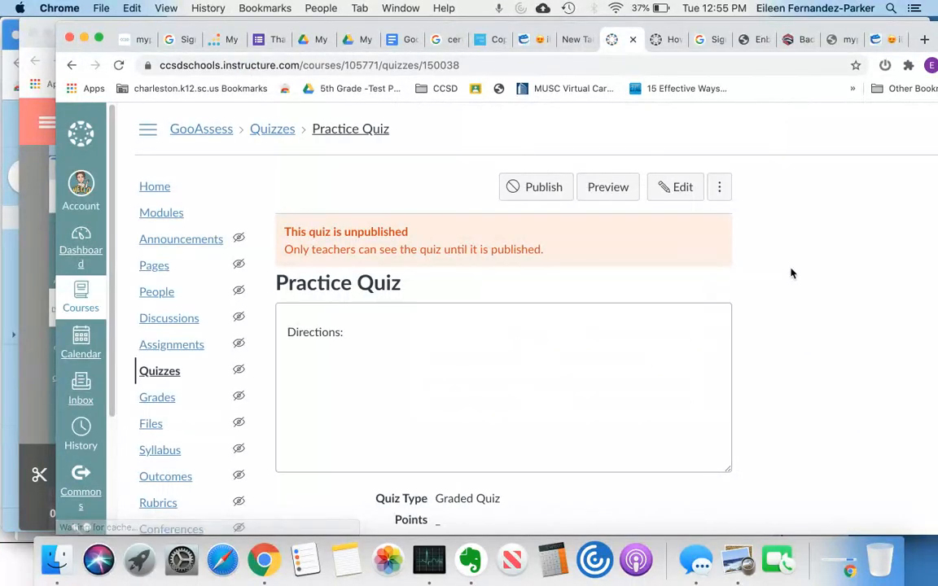
{"action": "scroll", "scroll_direction": "down", "scroll_amount": 3}
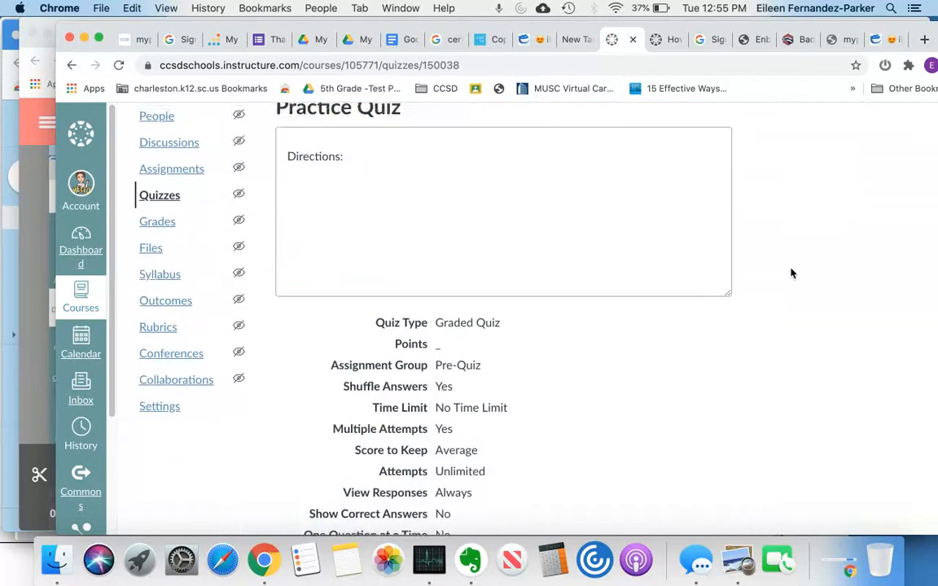